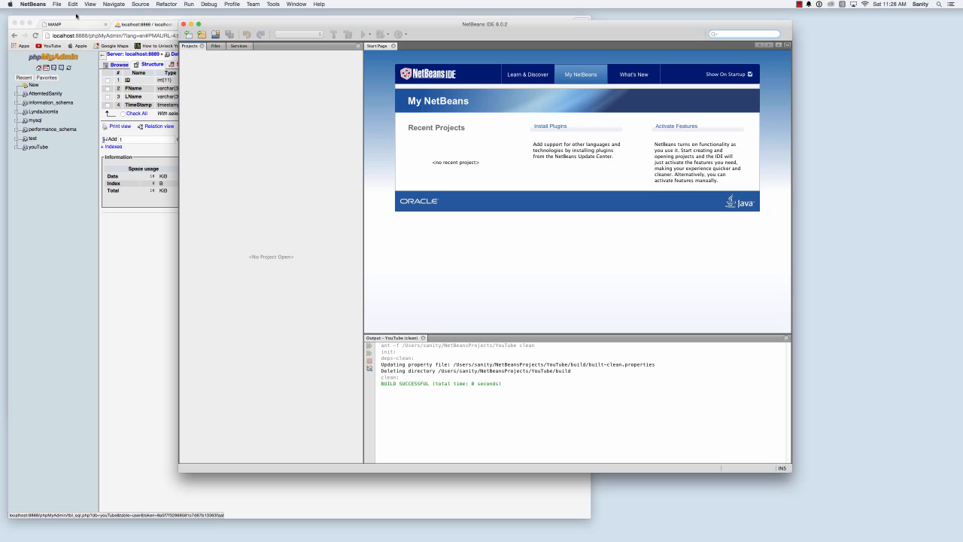
Create a new Java Application project named YouTubeTest with a main class.
{"action": "left_click", "coordinate": [57, 3]}
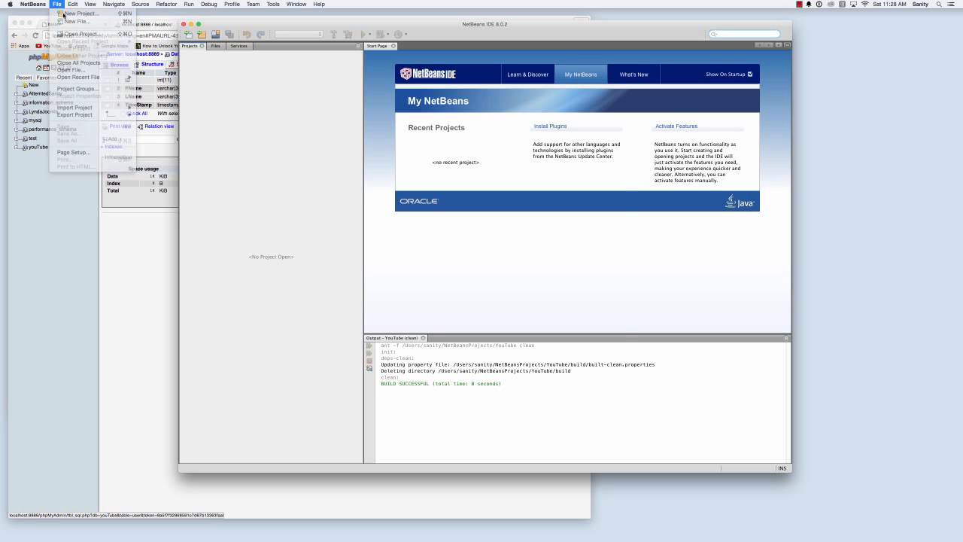
{"action": "left_click", "coordinate": [80, 14]}
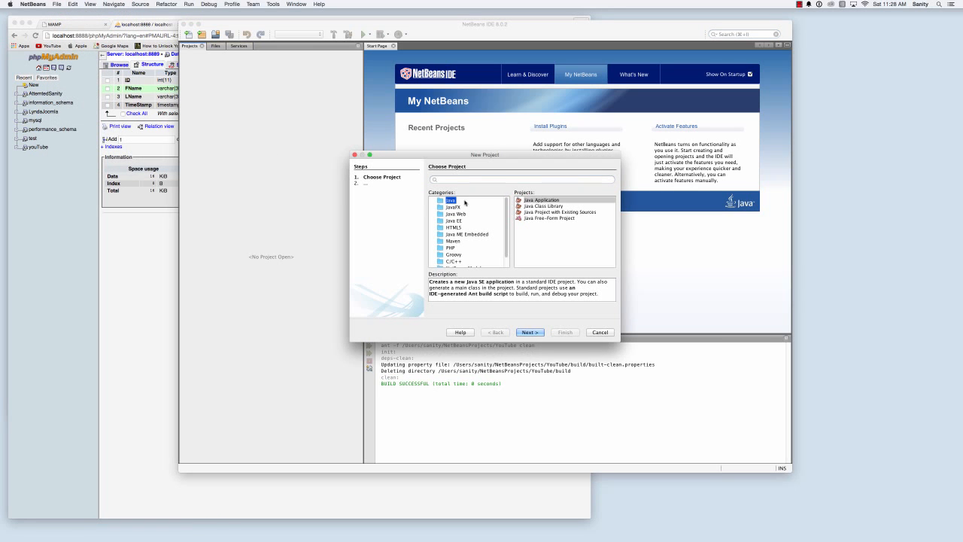
{"action": "left_click", "coordinate": [542, 199]}
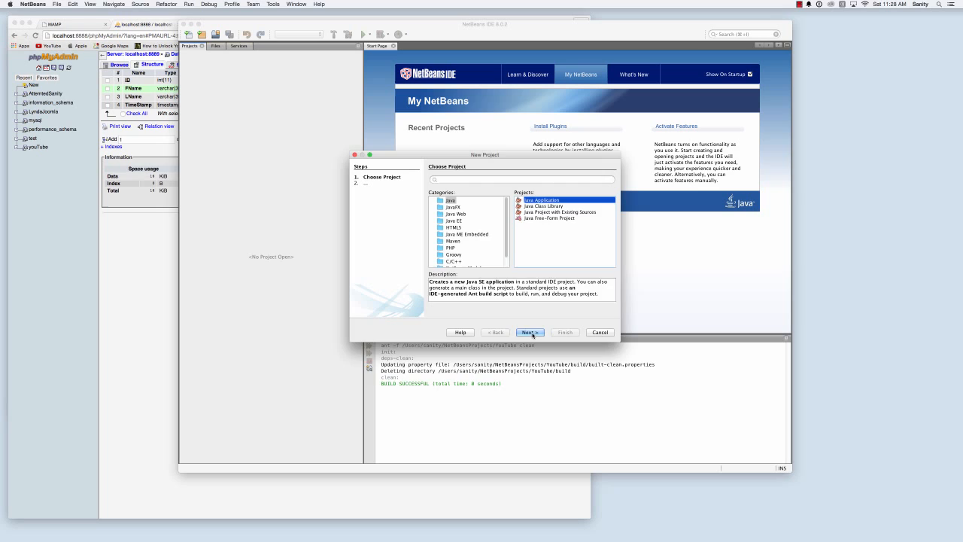
{"action": "left_click", "coordinate": [530, 332]}
{"action": "type", "text": "YouTubeTest"}
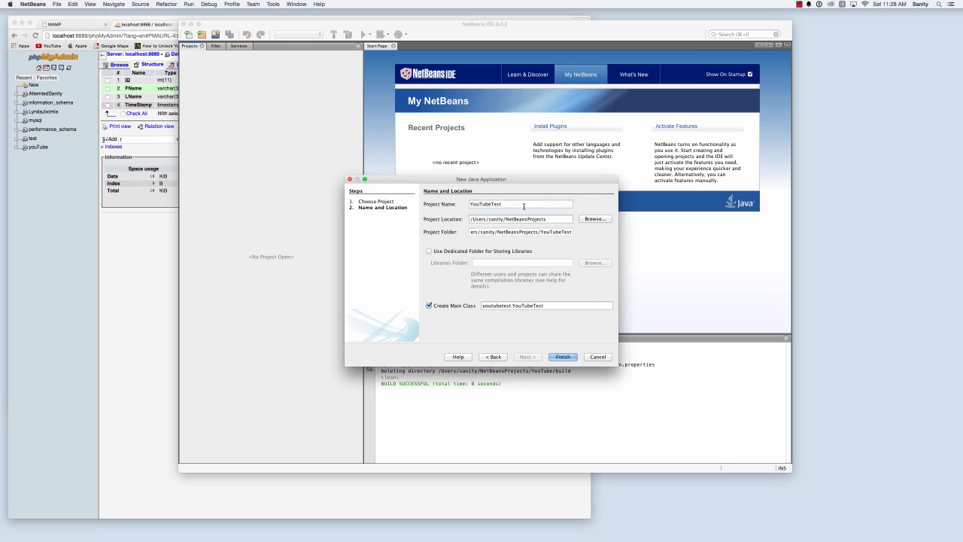
{"action": "left_click", "coordinate": [563, 355]}
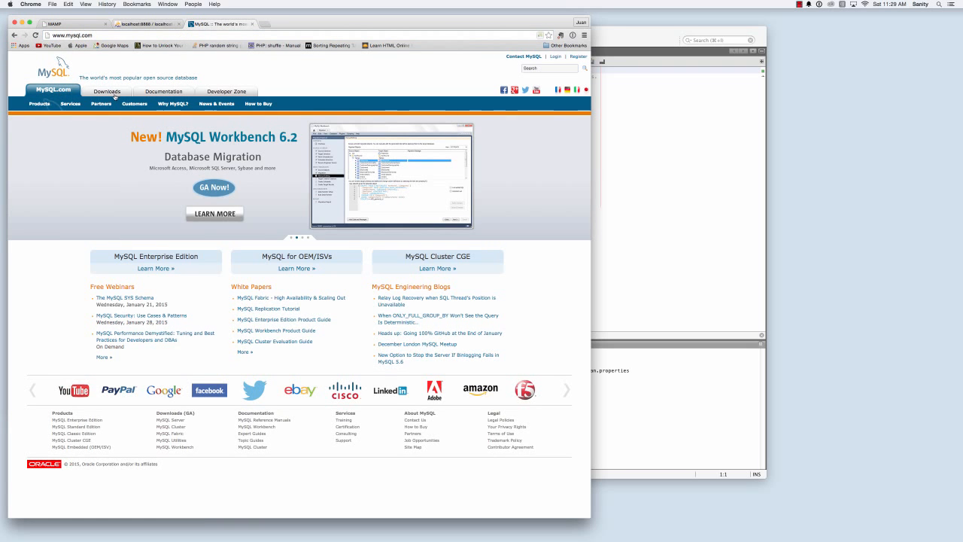
Navigate mysql.com Downloads > Community > Connector/J and choose Platform Independent.
{"action": "left_click", "coordinate": [105, 92]}
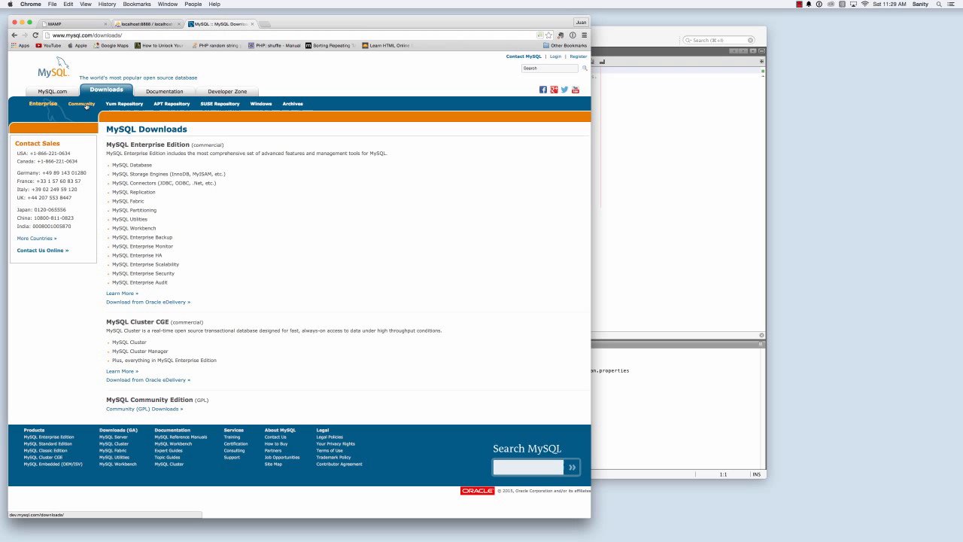
{"action": "left_click", "coordinate": [81, 104]}
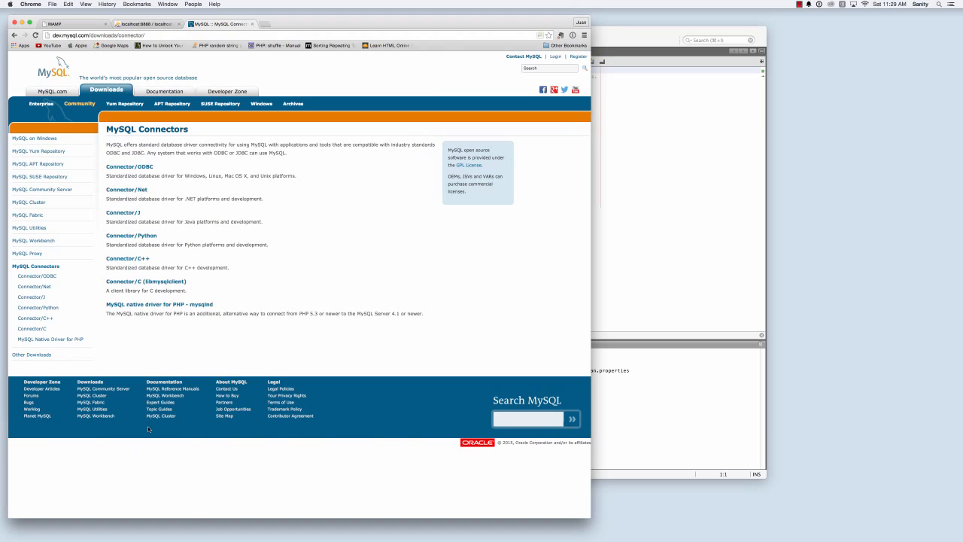
{"action": "mouse_move", "coordinate": [124, 212]}
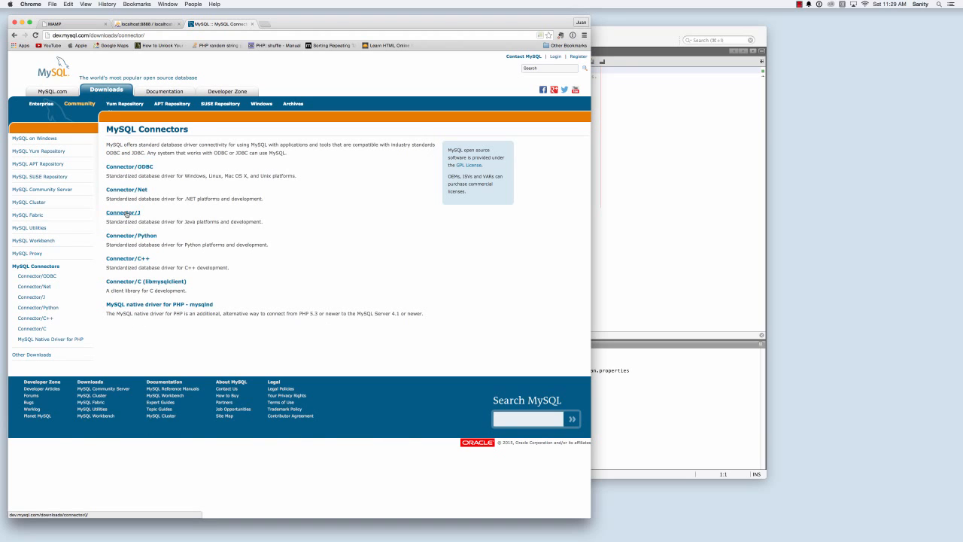
{"action": "left_click", "coordinate": [123, 213]}
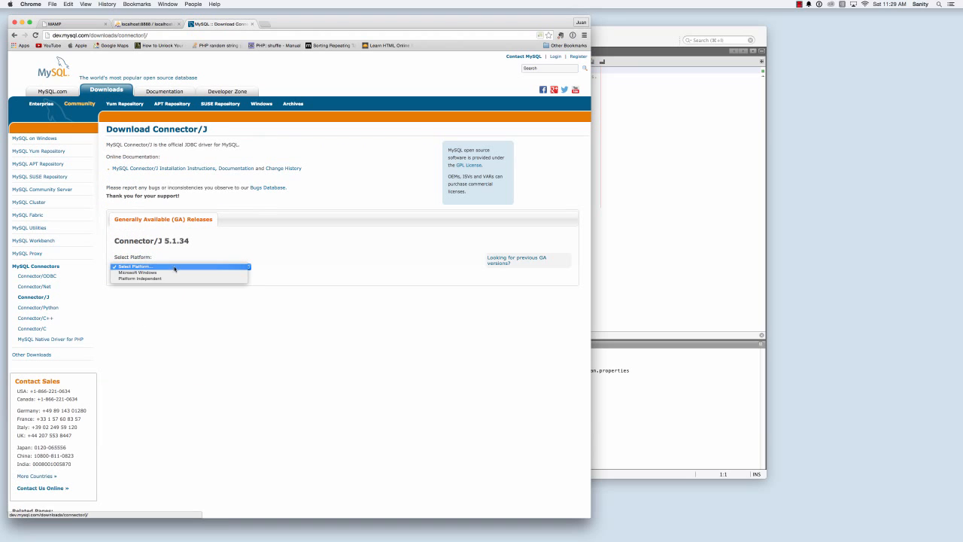
{"action": "left_click", "coordinate": [140, 279]}
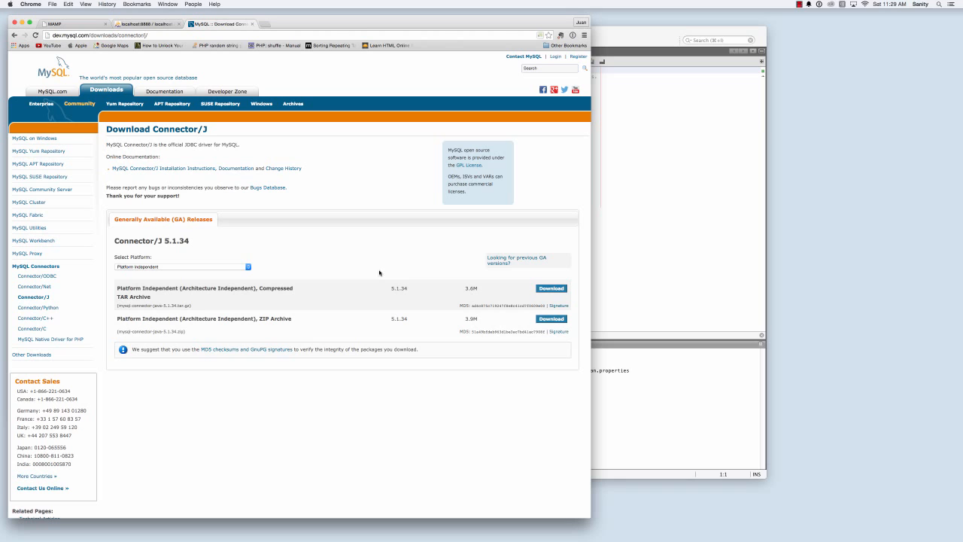
Download the Connector/J 5.1.34 ZIP without signing in and set the unpacked folder aside.
{"action": "left_click", "coordinate": [550, 319]}
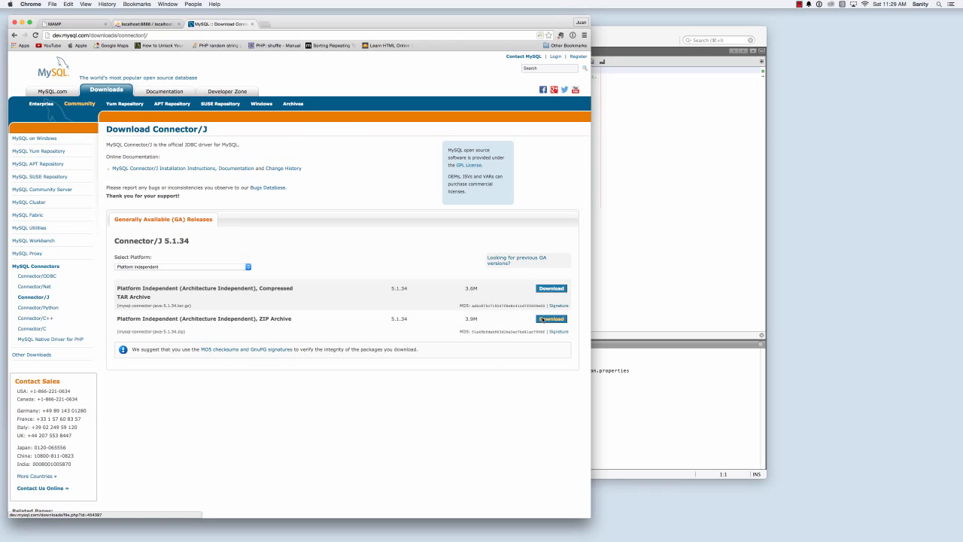
{"action": "left_click", "coordinate": [551, 319]}
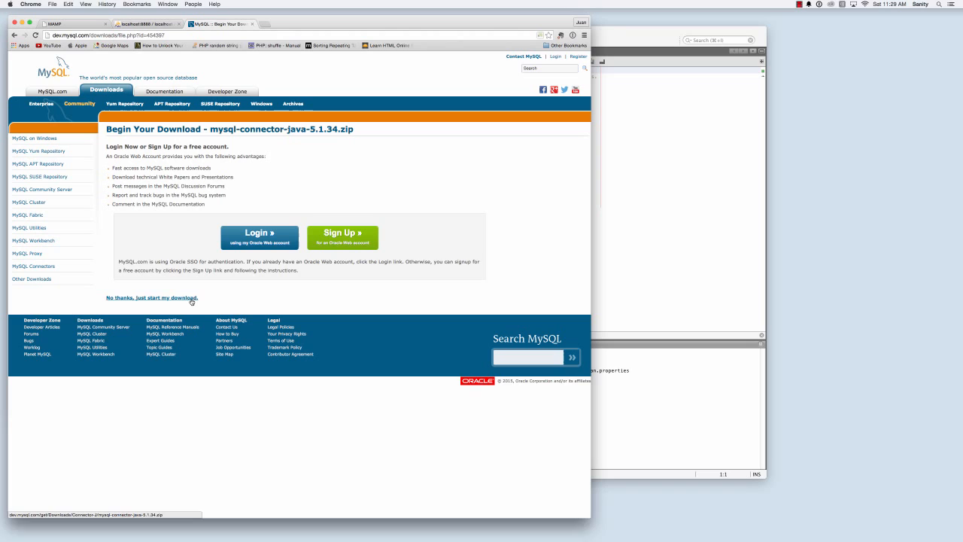
{"action": "left_click", "coordinate": [151, 298]}
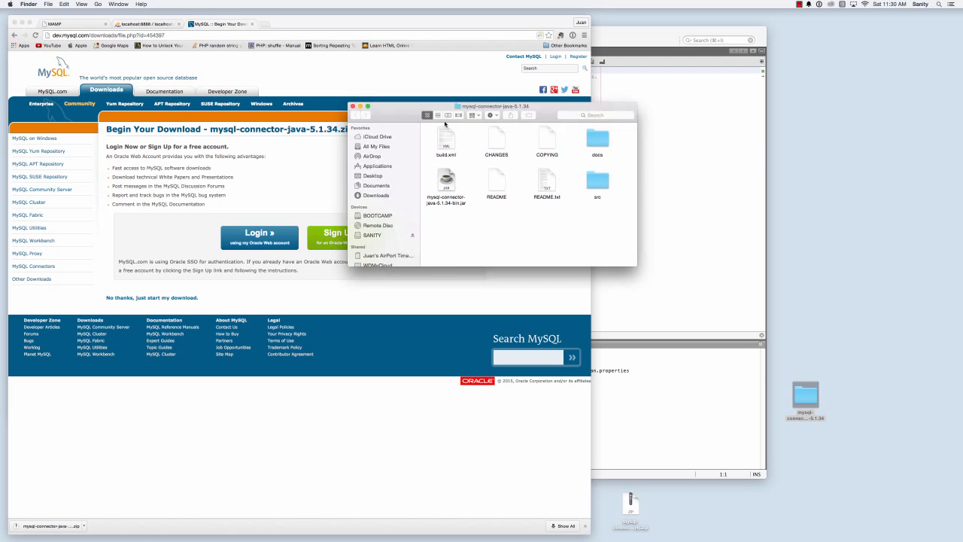
{"action": "left_click_drag", "start_coordinate": [495, 105], "coordinate": [787, 241]}
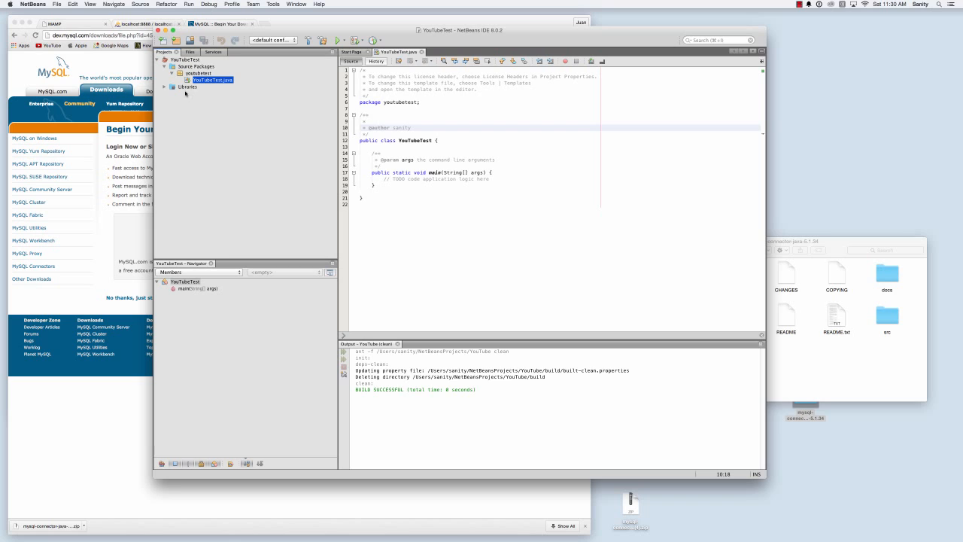
Add mysql-connector-java-5.1.34-bin.jar to the project's Libraries and expand them to confirm.
{"action": "right_click", "coordinate": [187, 86]}
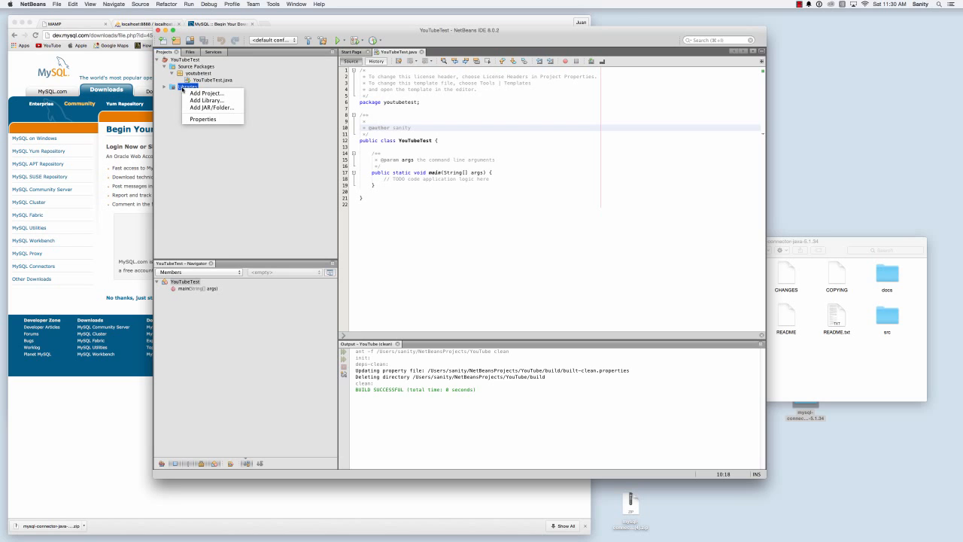
{"action": "mouse_move", "coordinate": [210, 107]}
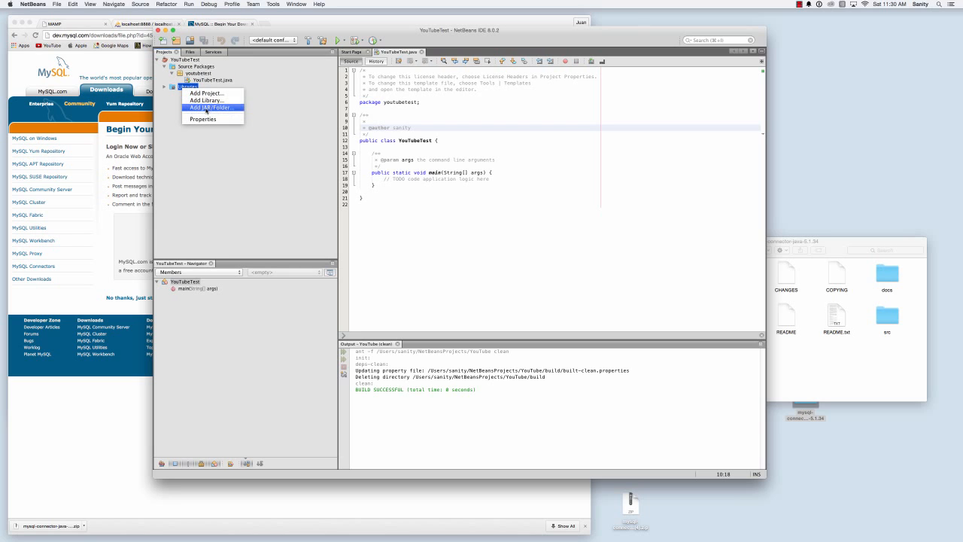
{"action": "left_click", "coordinate": [211, 108]}
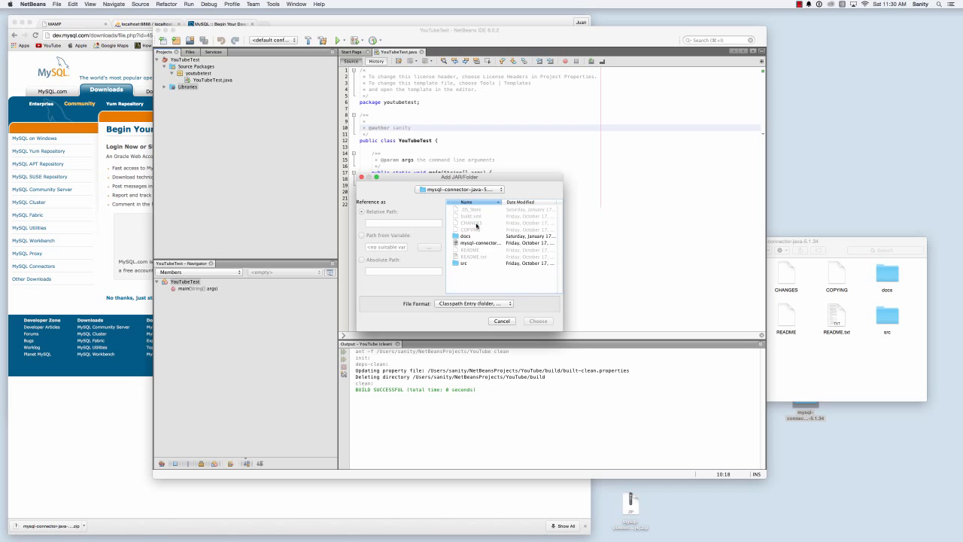
{"action": "left_click", "coordinate": [503, 322]}
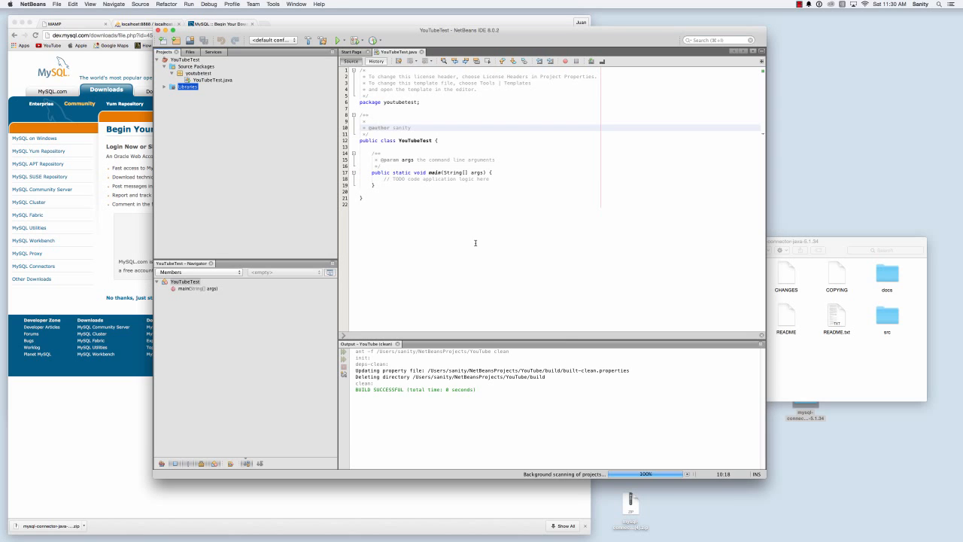
{"action": "left_click", "coordinate": [172, 87]}
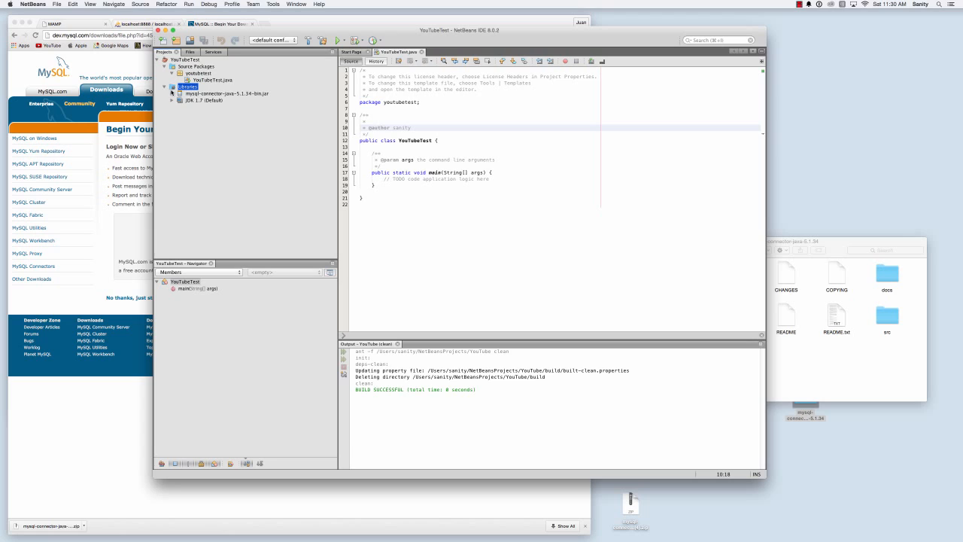
{"action": "mouse_move", "coordinate": [549, 246]}
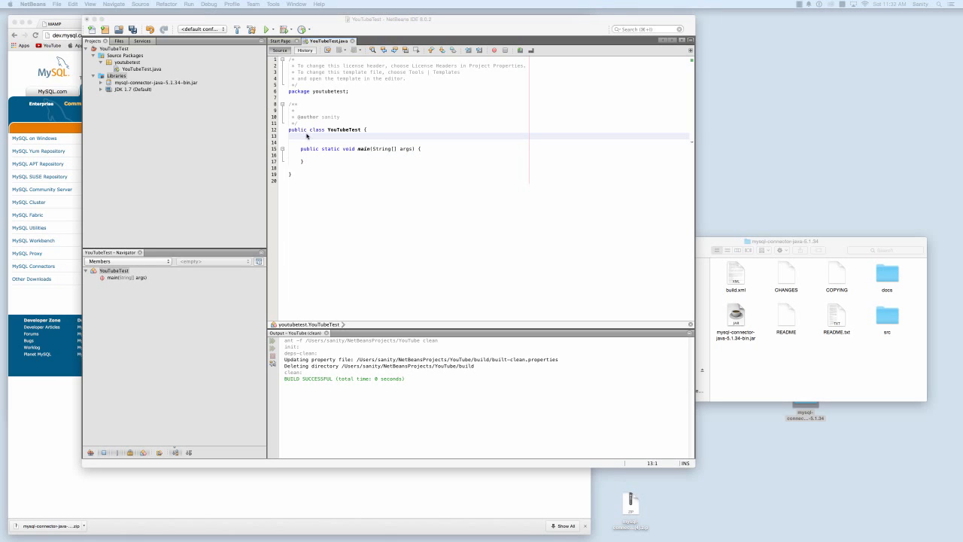
{"action": "right_click", "coordinate": [307, 138]}
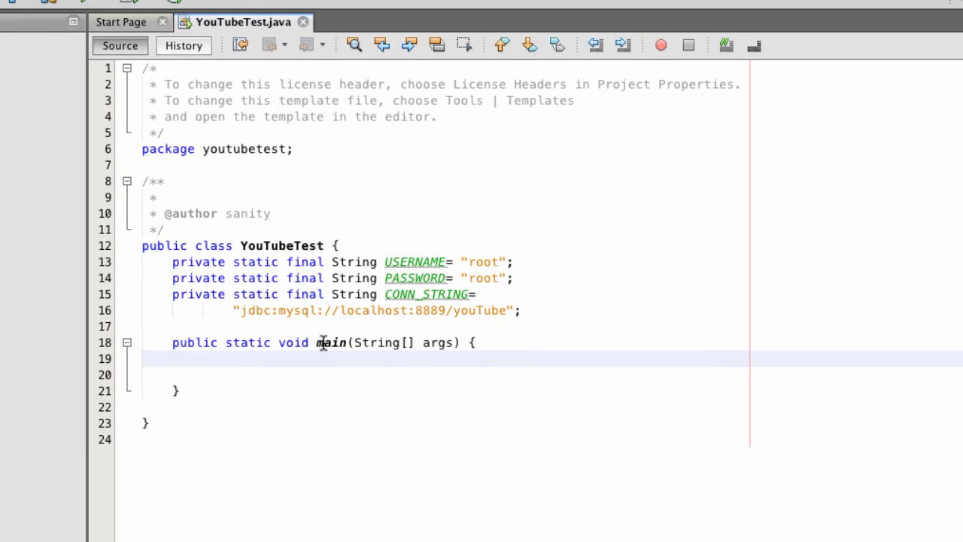
Declare Connection conn = null in main.
{"action": "type", "text": "Connection"}
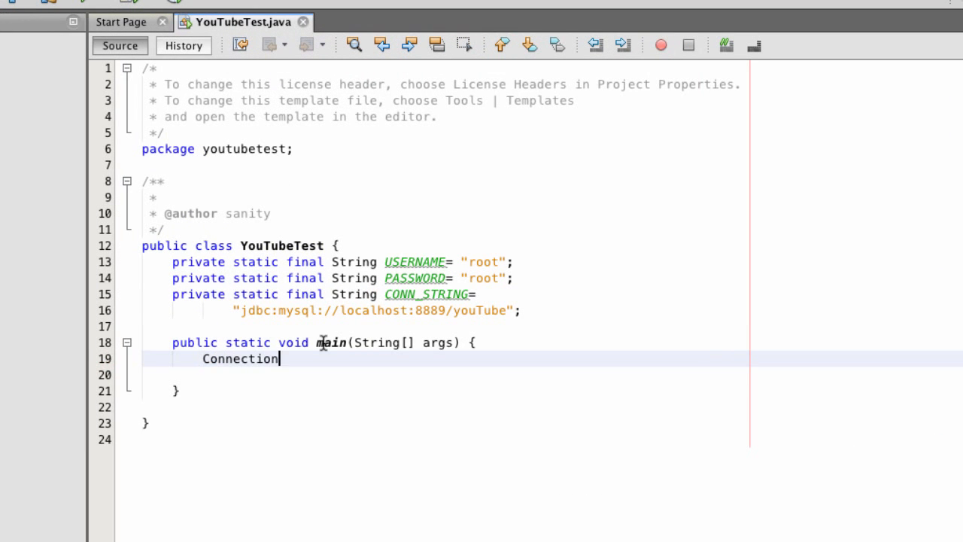
{"action": "type", "text": "conn"}
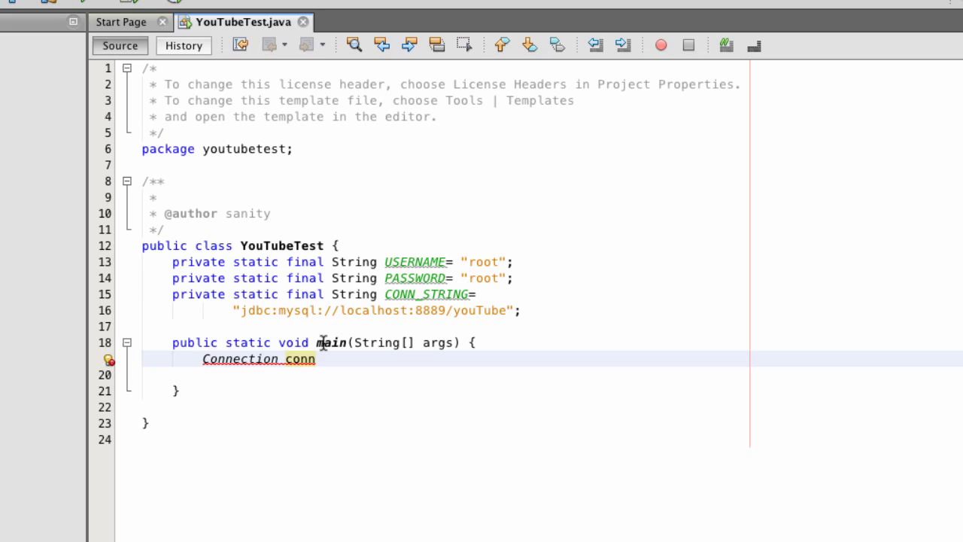
{"action": "type", "text": "= null;"}
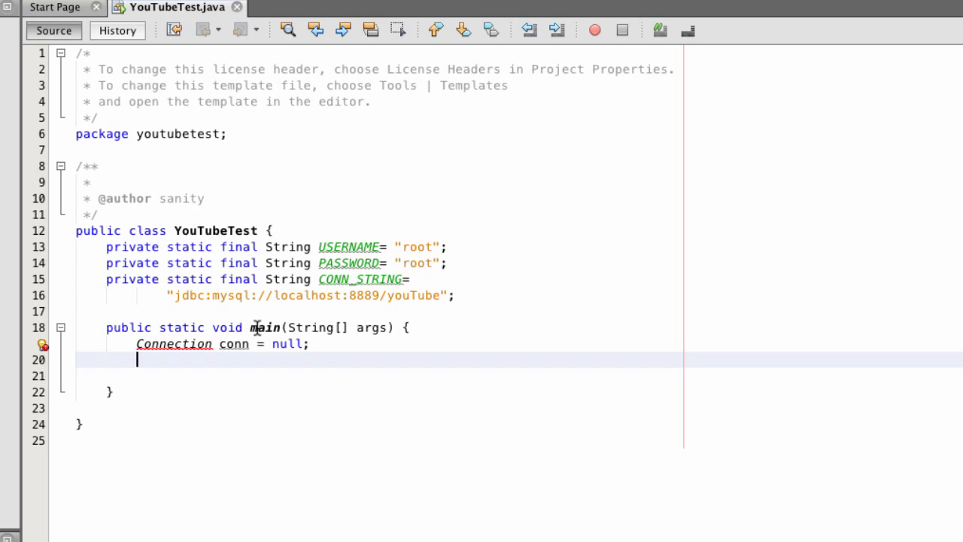
{"action": "mouse_move", "coordinate": [207, 303]}
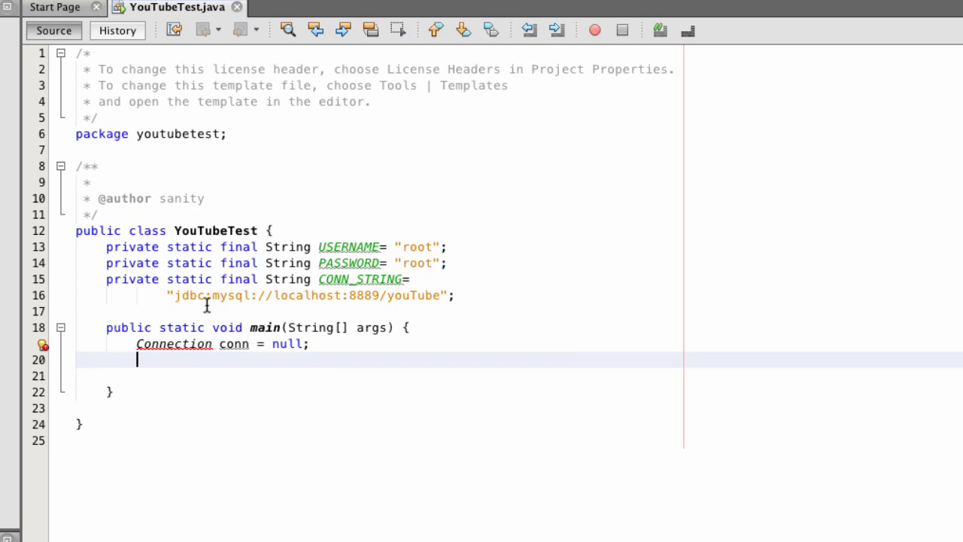
Add import java.sql.*; below the package declaration.
{"action": "left_click", "coordinate": [42, 343]}
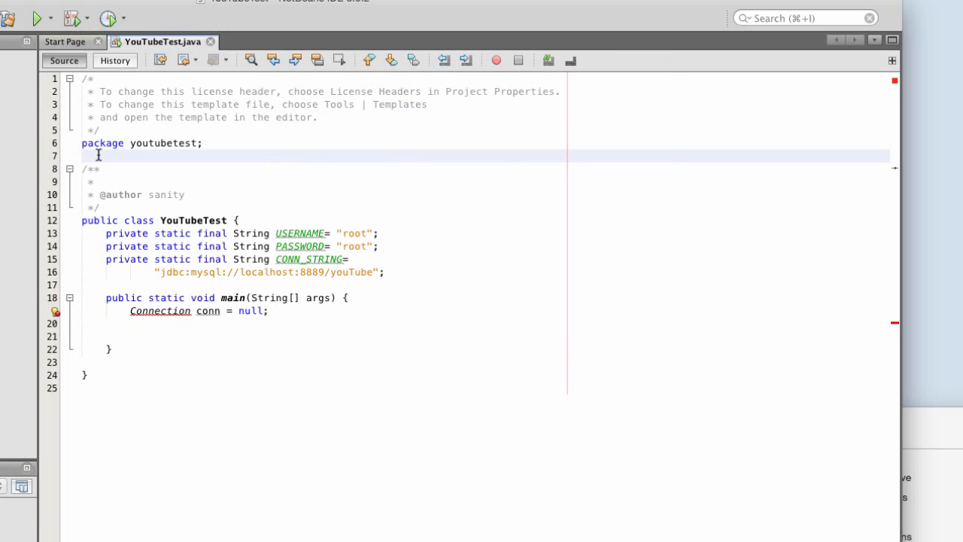
{"action": "type", "text": "import"}
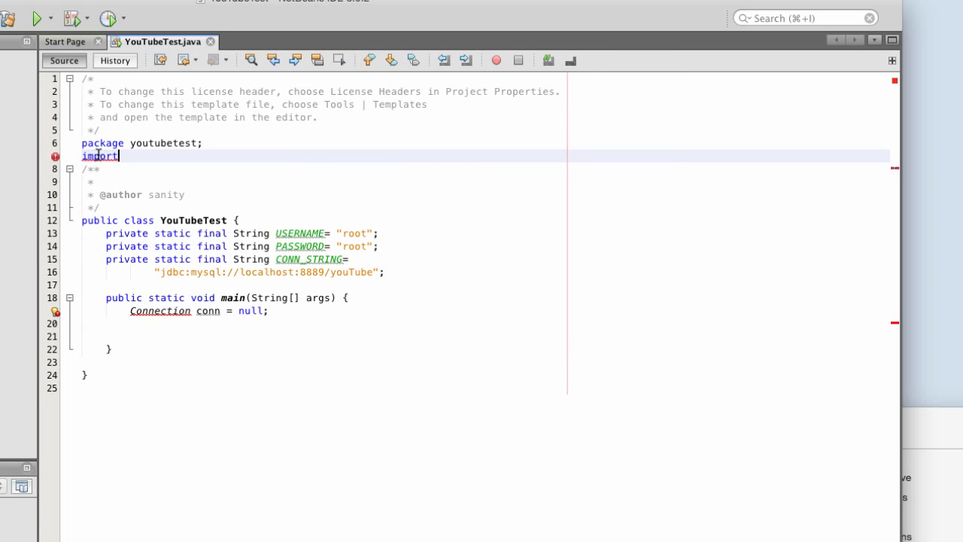
{"action": "type", "text": "jave."}
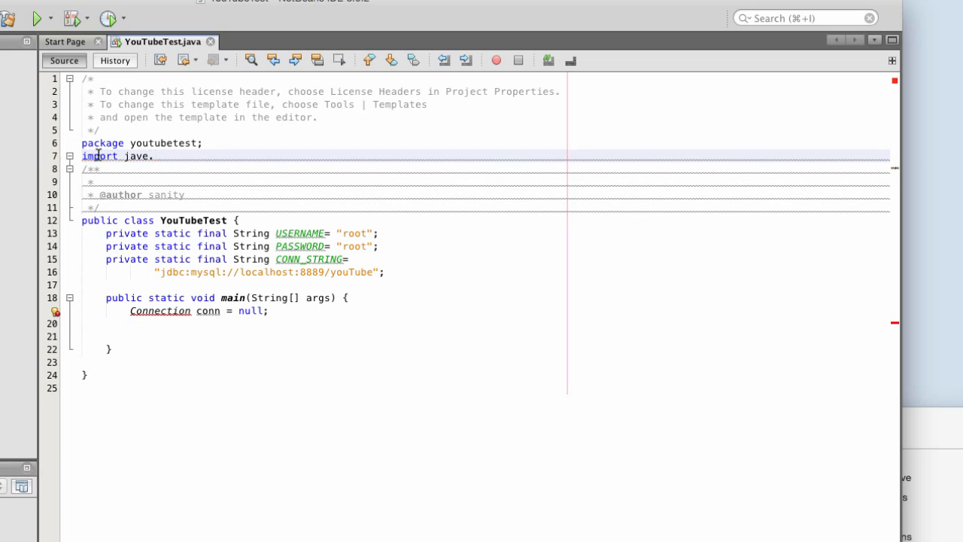
{"action": "type", "text": "sql"}
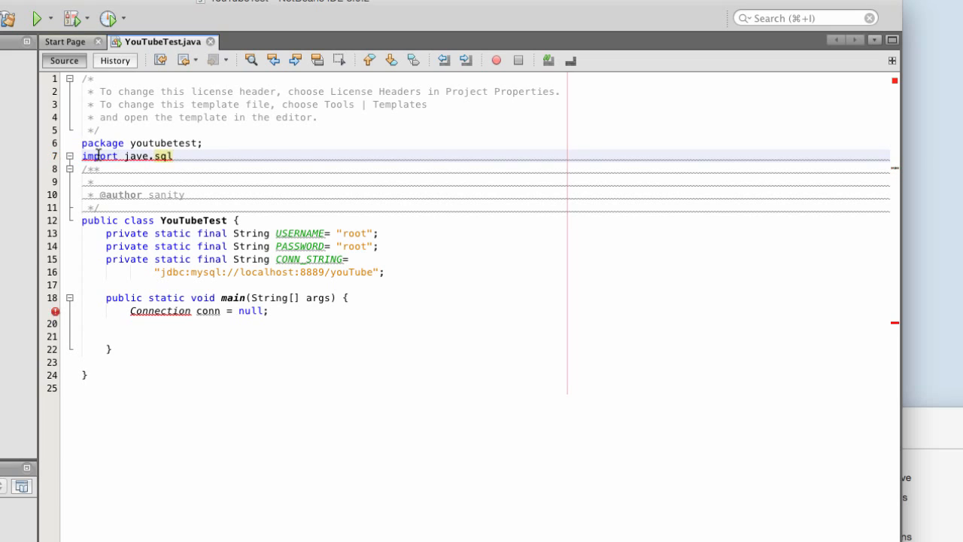
{"action": "type", "text": "."}
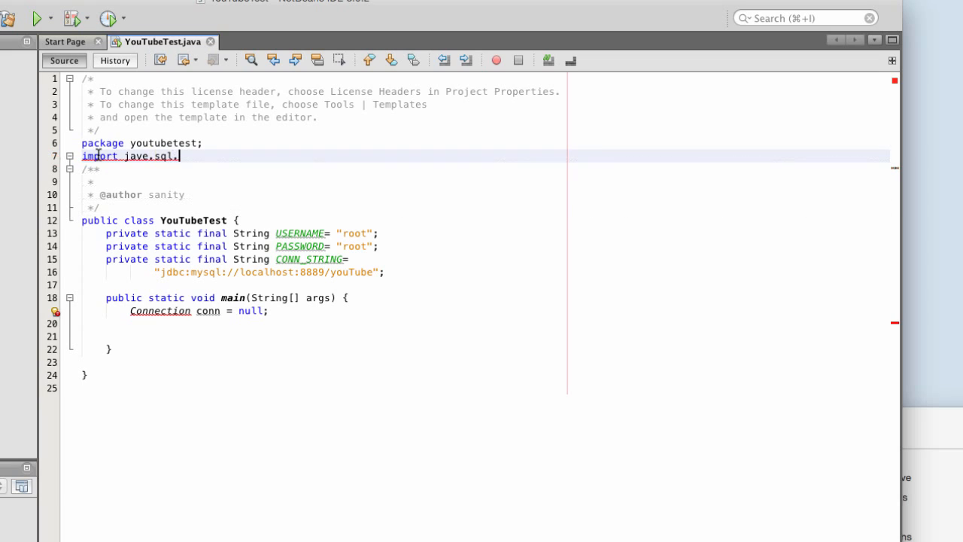
{"action": "type", "text": "*;"}
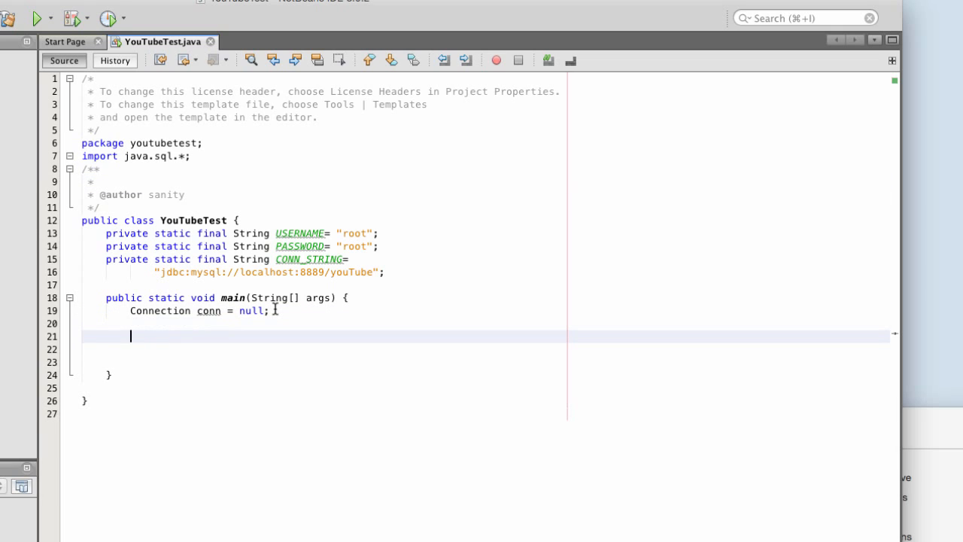
Open a try block assigning conn = DriverManager.getConnection(CONN_STRING, USERNAME, PASSWORD).
{"action": "type", "text": "try {"}
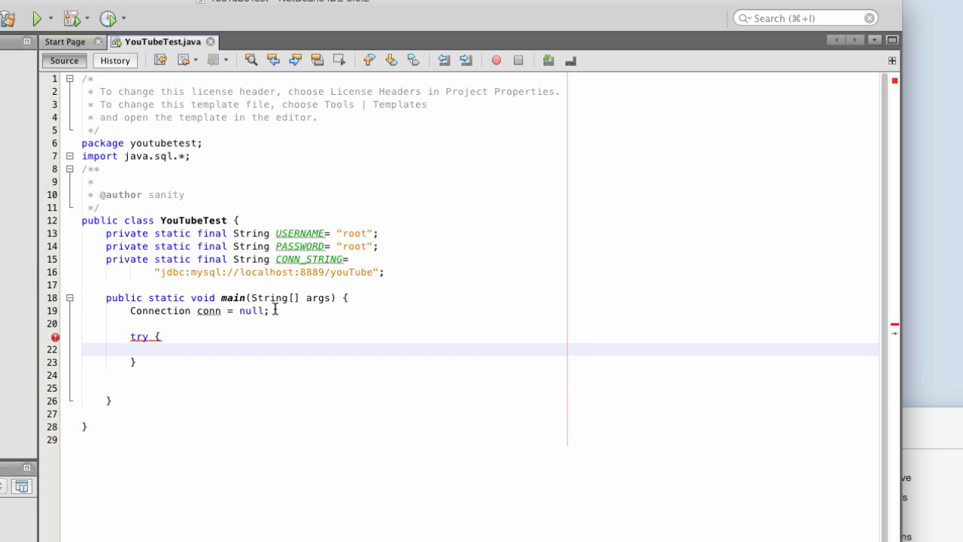
{"action": "type", "text": "conn ="}
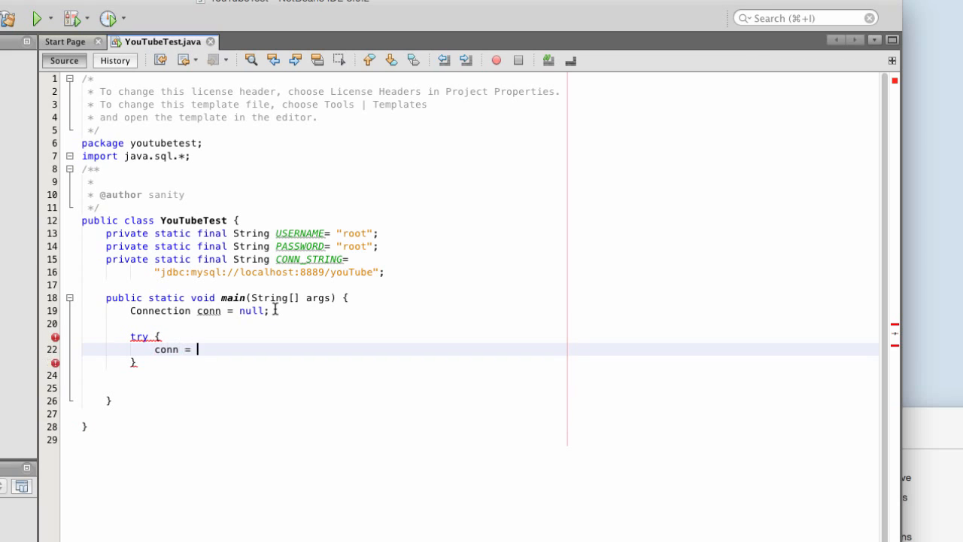
{"action": "type", "text": "D"}
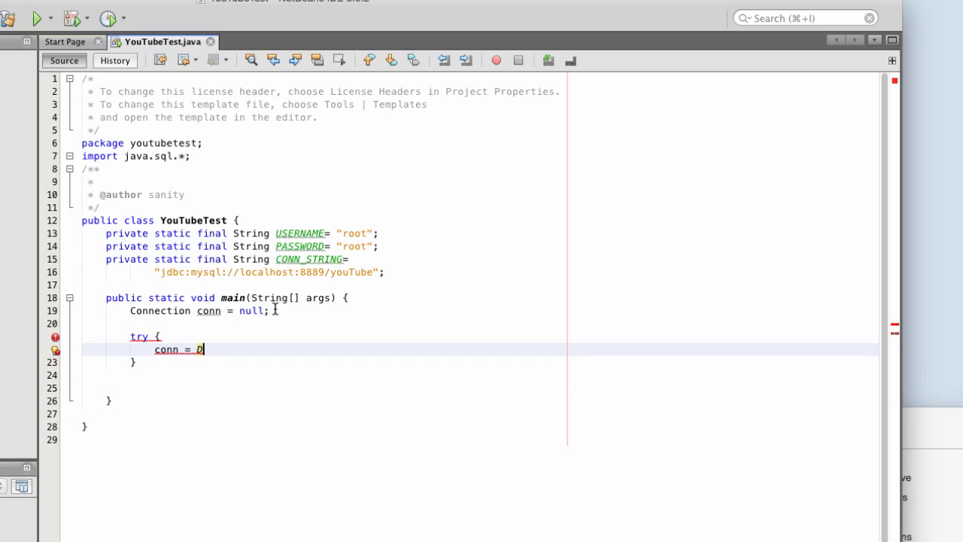
{"action": "type", "text": "DriverManager.get"}
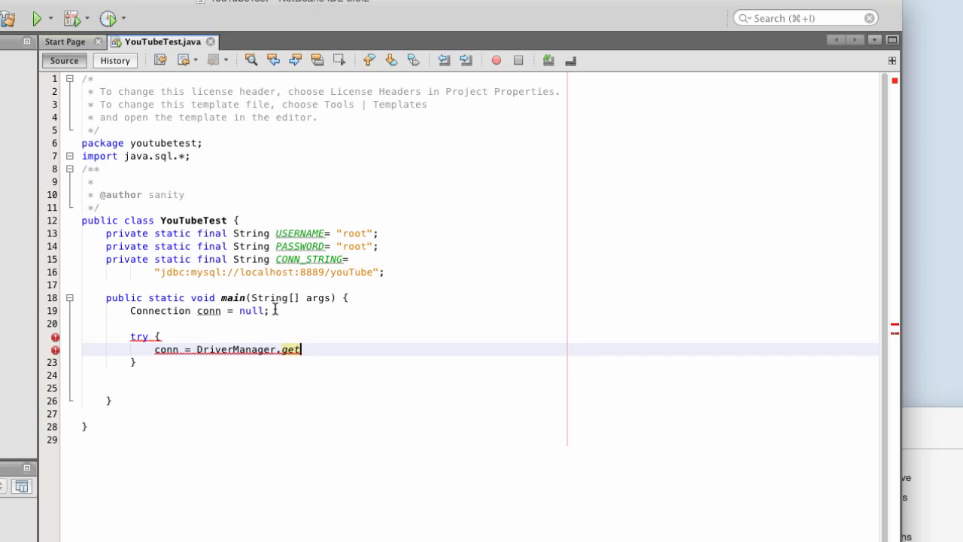
{"action": "type", "text": "Connection("}
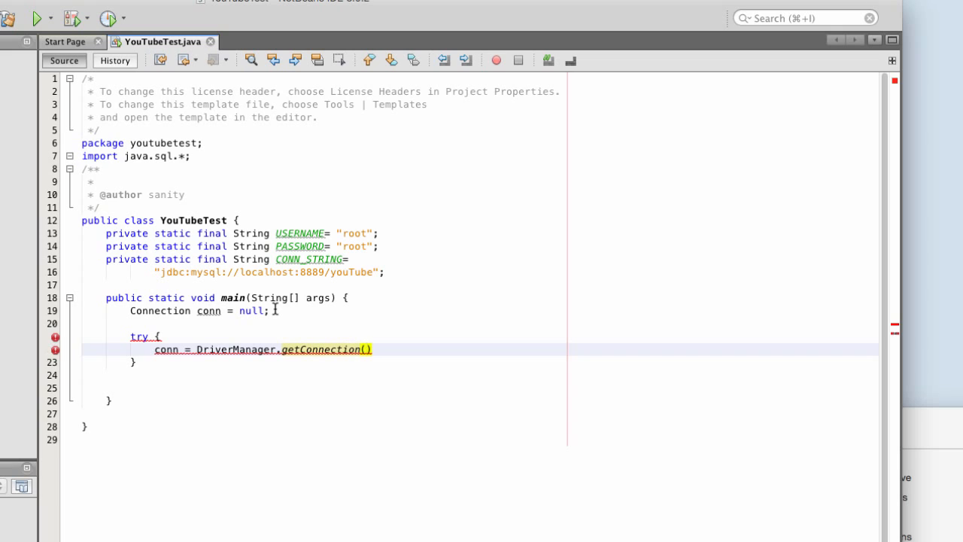
{"action": "type", "text": "C"}
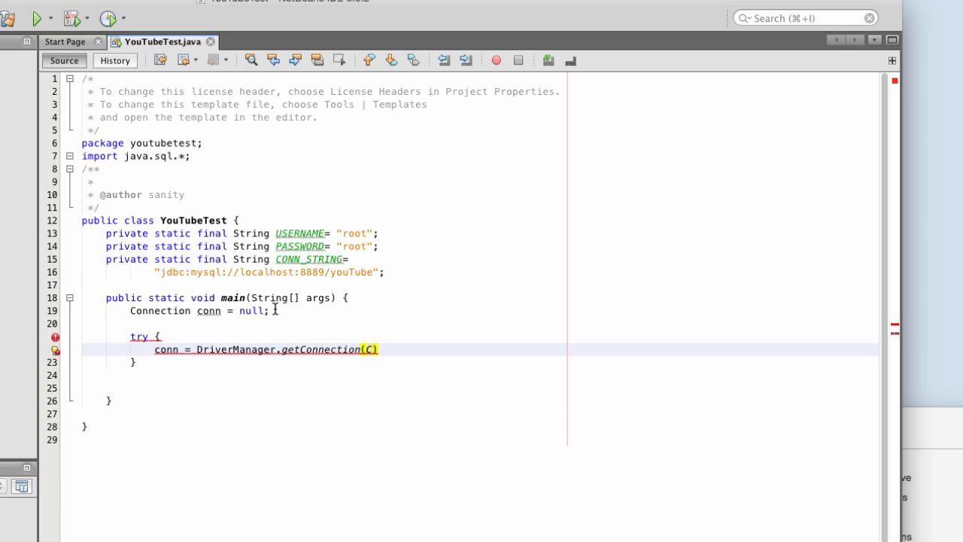
{"action": "type", "text": "ONN"}
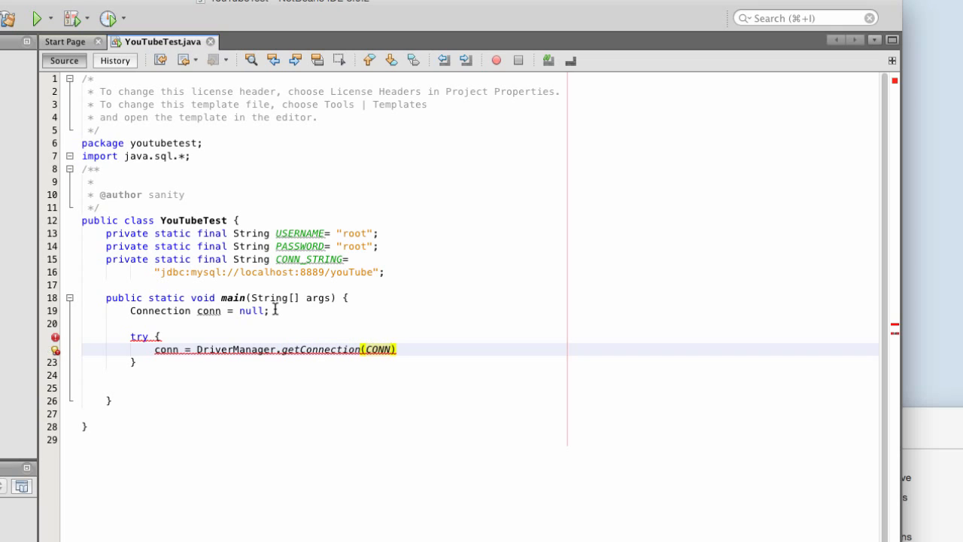
{"action": "type", "text": "_STRING"}
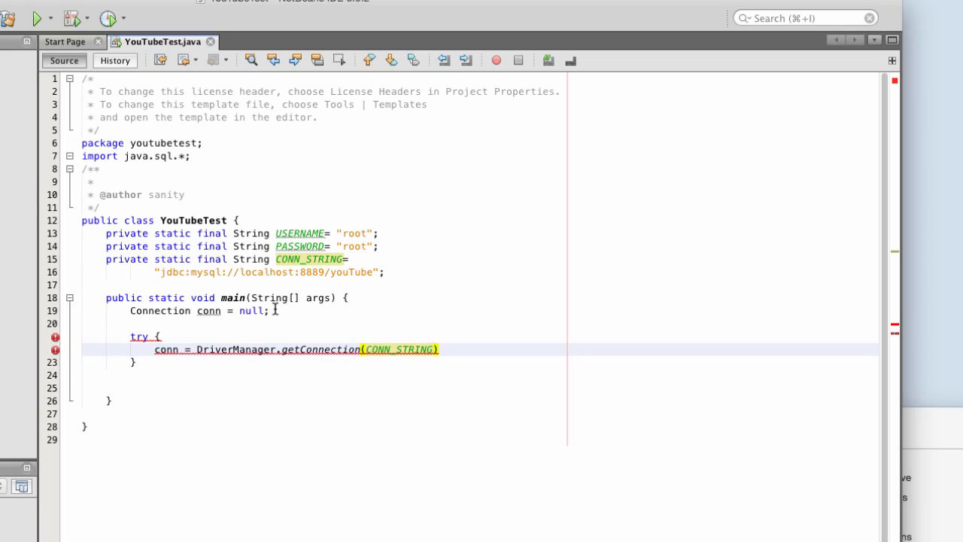
{"action": "type", "text": ",USERNAME,"}
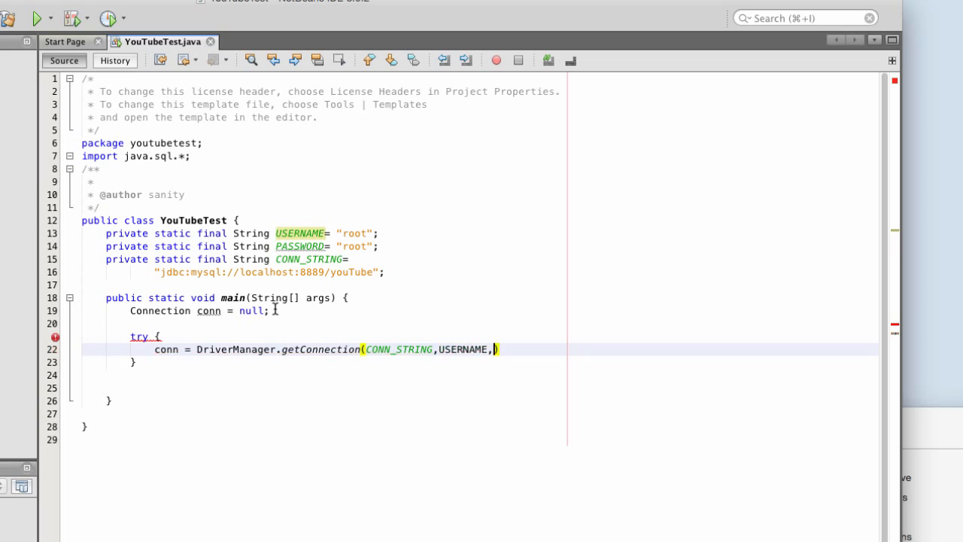
{"action": "type", "text": "PASSWORD"}
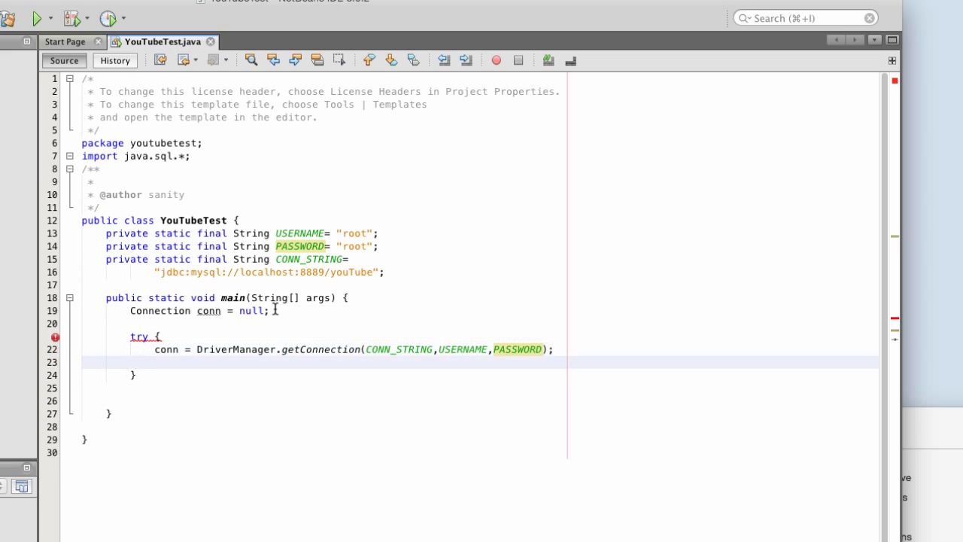
Print "Connected!" with System.out.println after the connection succeeds.
{"action": "type", "text": "System.out.println();"}
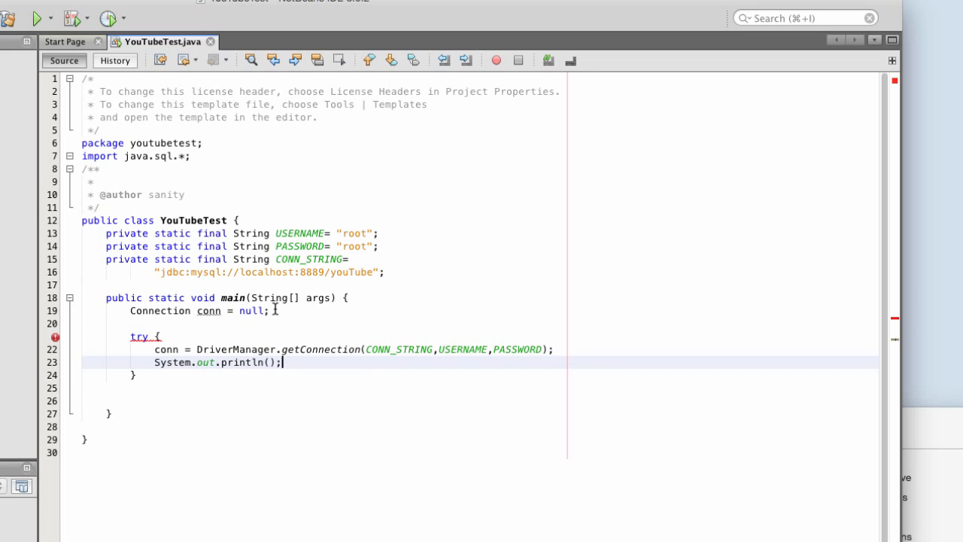
{"action": "type", "text": "\"\""}
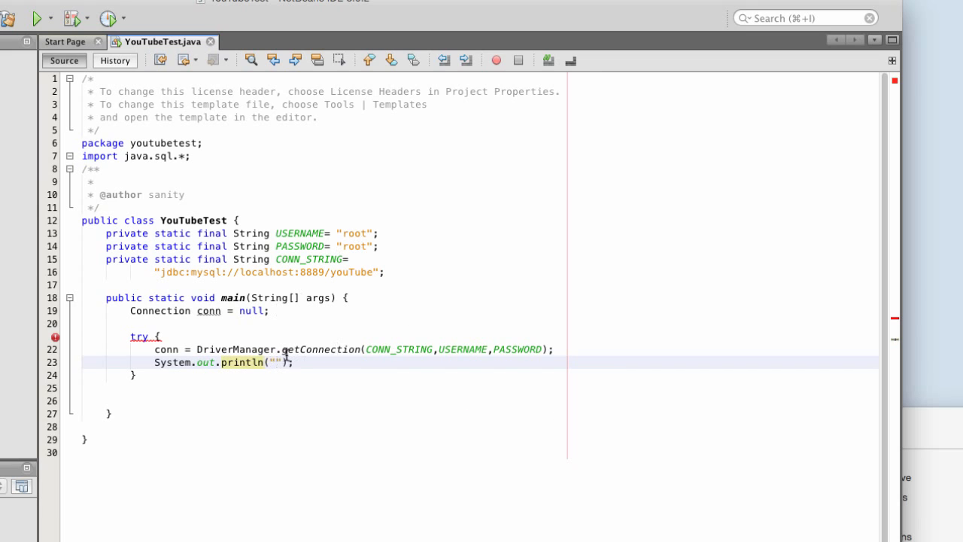
{"action": "type", "text": "Connected!"}
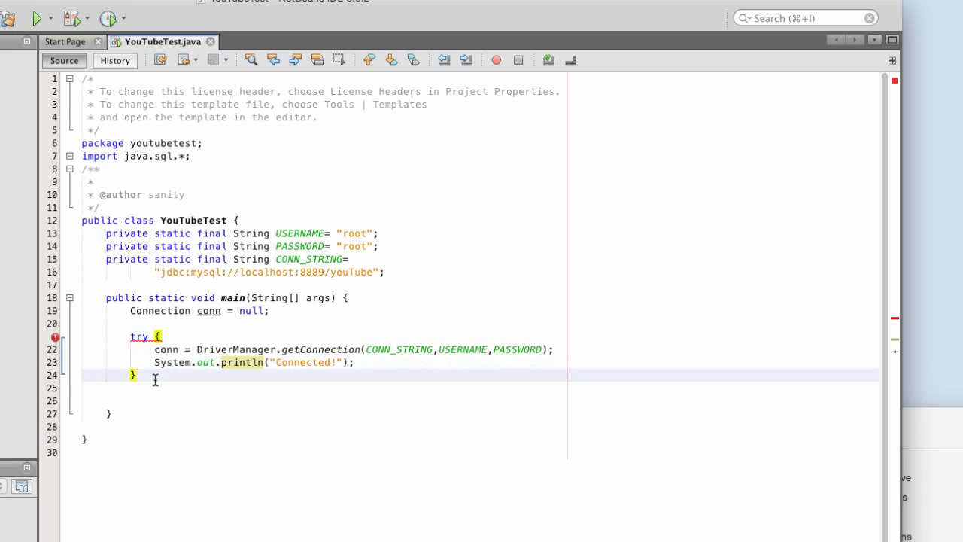
{"action": "type", "text": "c"}
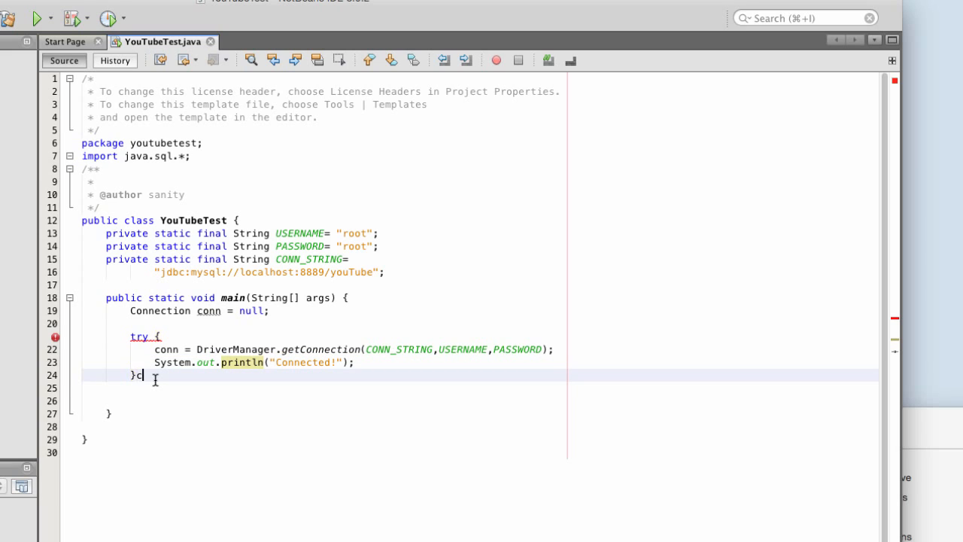
Add a catch (SQLException e) block that calls System.err.println(e).
{"action": "type", "text": "catch ()"}
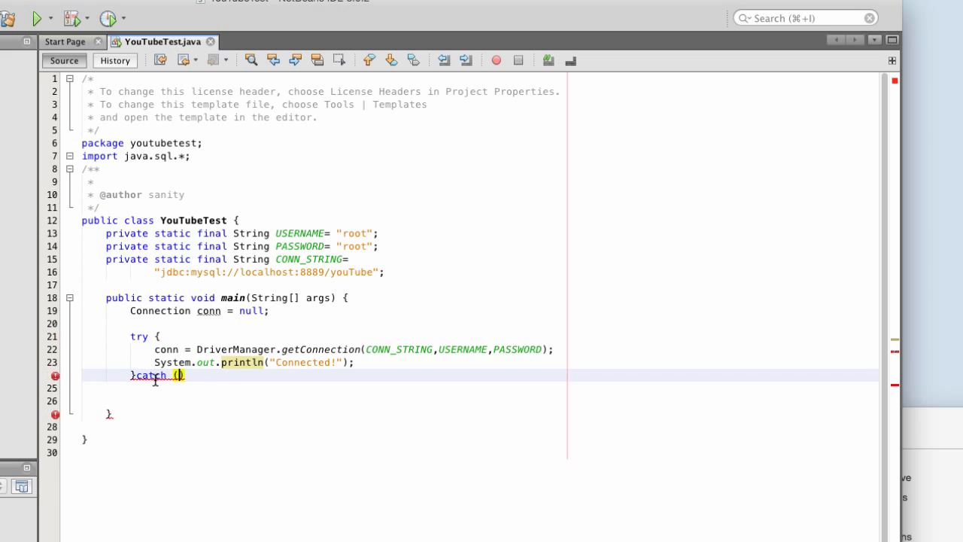
{"action": "type", "text": "SQLExeption e"}
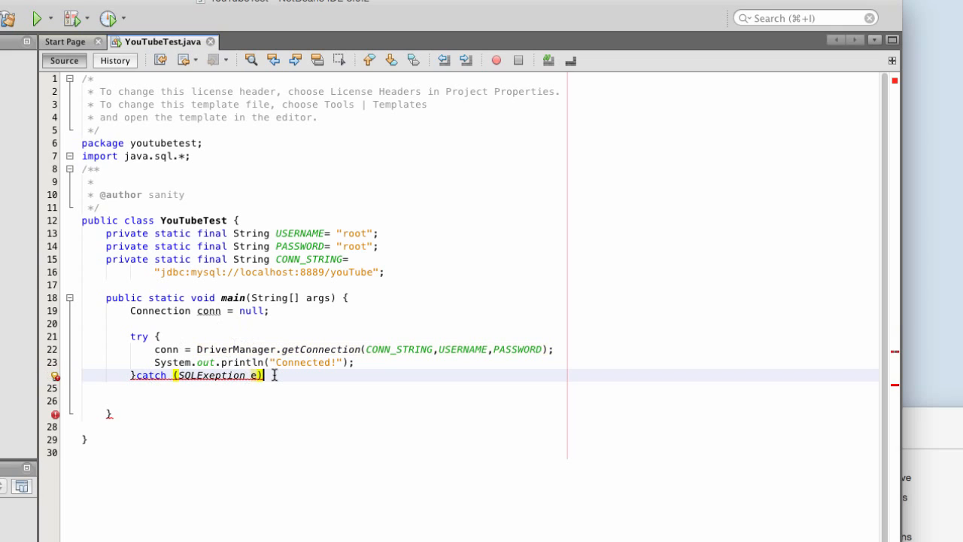
{"action": "type", "text": "{"}
{"action": "left_click", "coordinate": [480, 388]}
{"action": "type", "text": "S"}
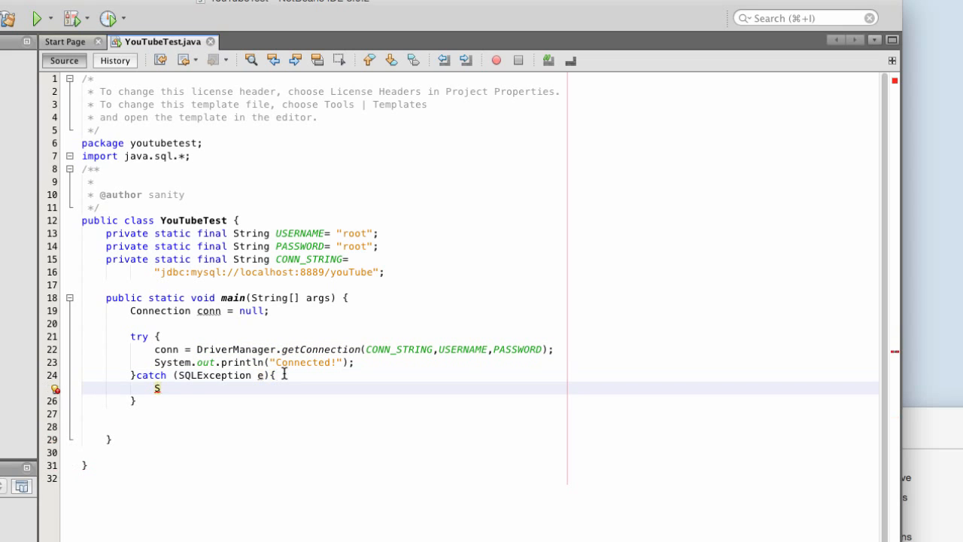
{"action": "type", "text": "ystem.err"}
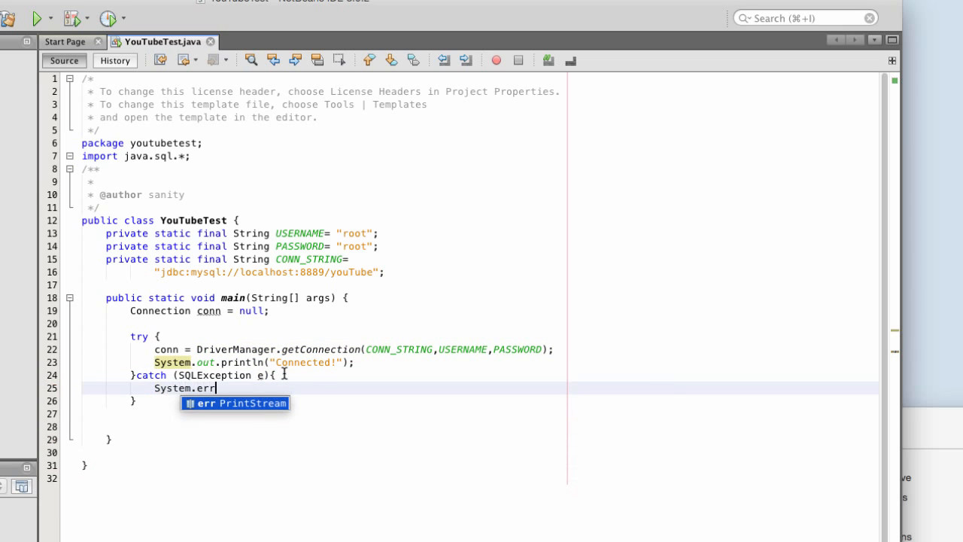
{"action": "type", "text": "."}
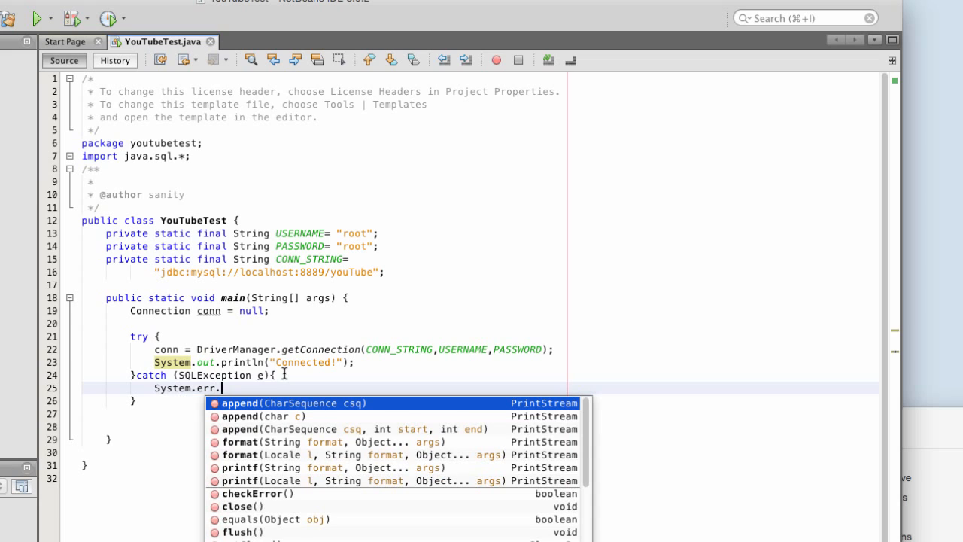
{"action": "type", "text": "println();"}
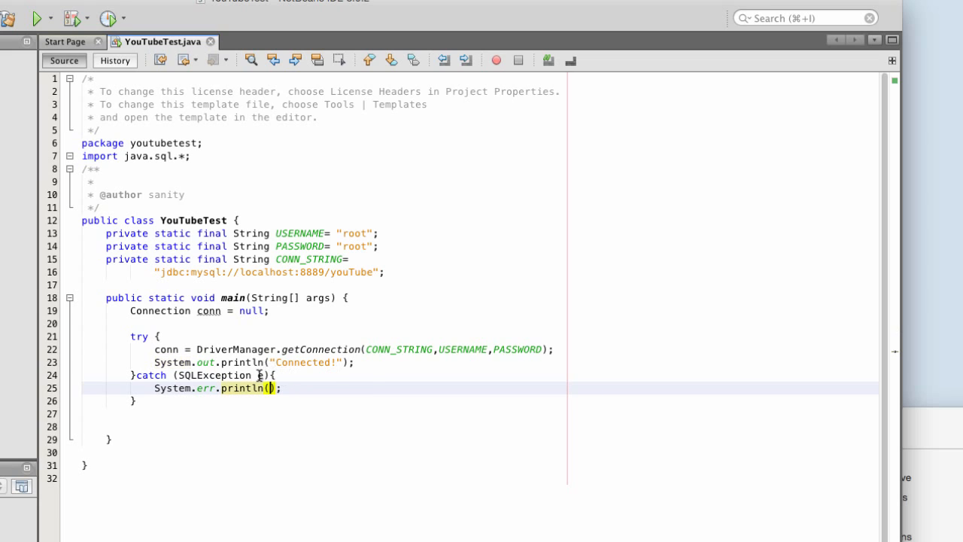
{"action": "type", "text": "e"}
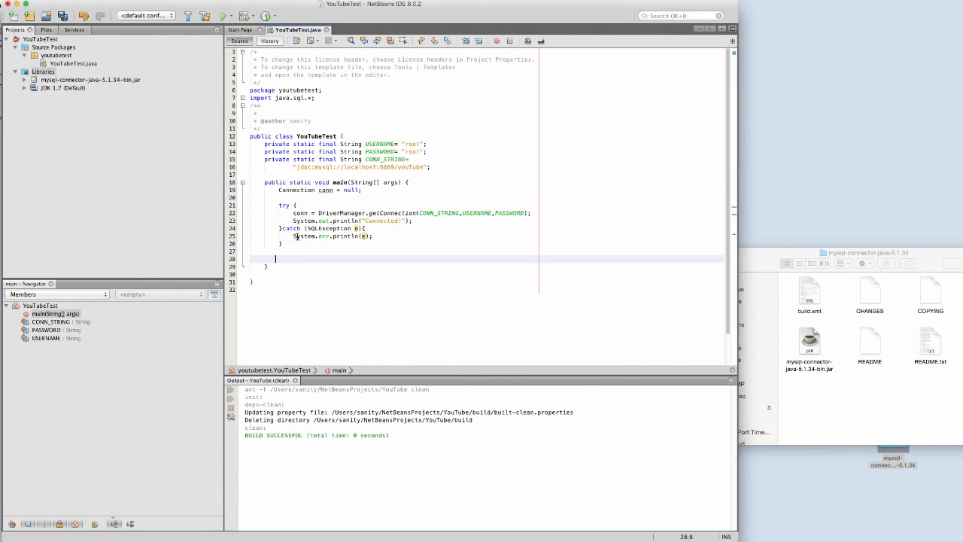
Run the project and view the user table in phpMyAdmin; Output shows Connected!
{"action": "left_click", "coordinate": [223, 15]}
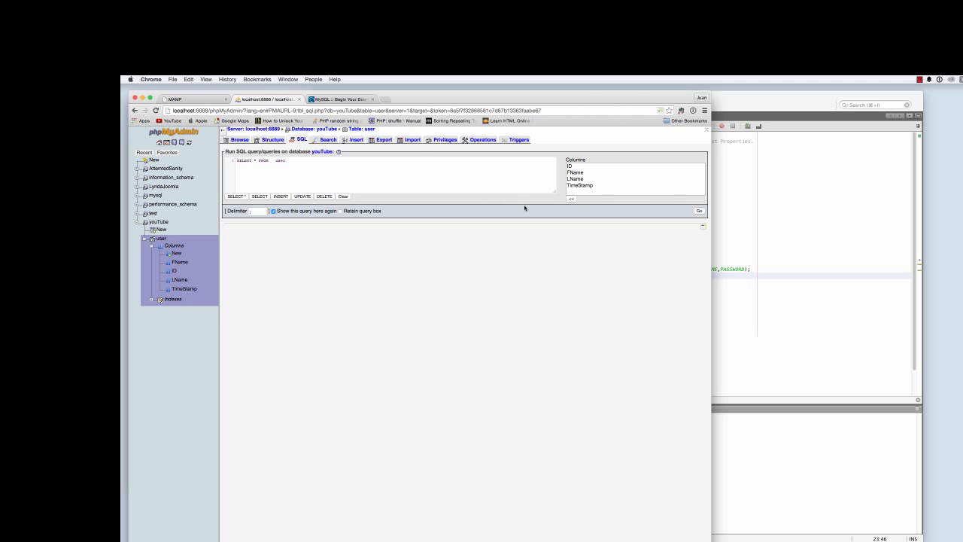
{"action": "left_click", "coordinate": [698, 210]}
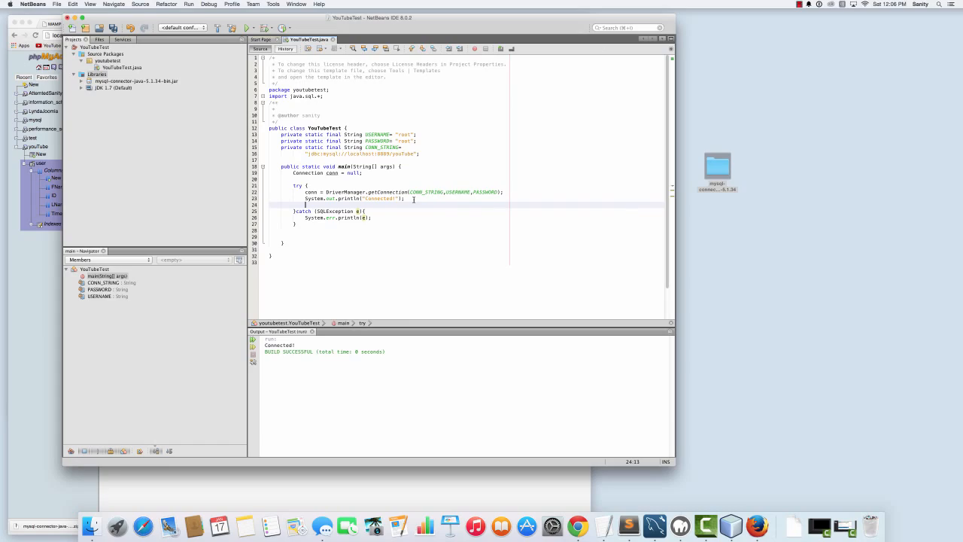
Create a Statement stmt cast from conn.createStatement() in the try block.
{"action": "type", "text": "Statement stmt"}
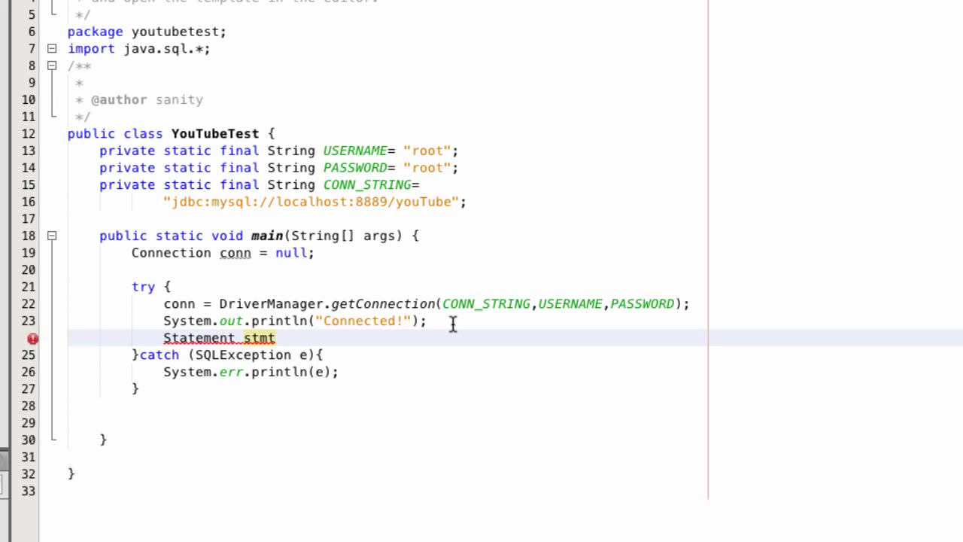
{"action": "type", "text": "= (Statement"}
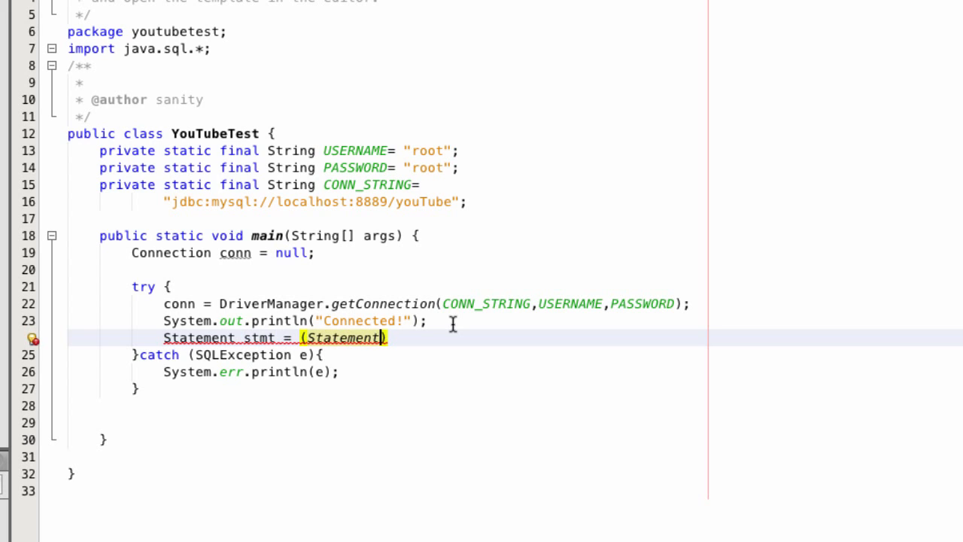
{"action": "type", "text": "conn"}
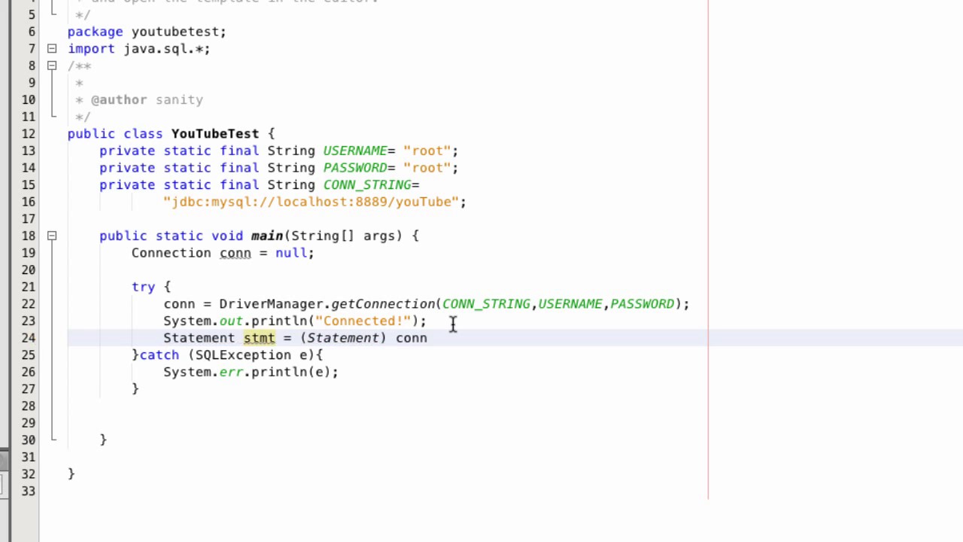
{"action": "type", "text": ".createStatement()"}
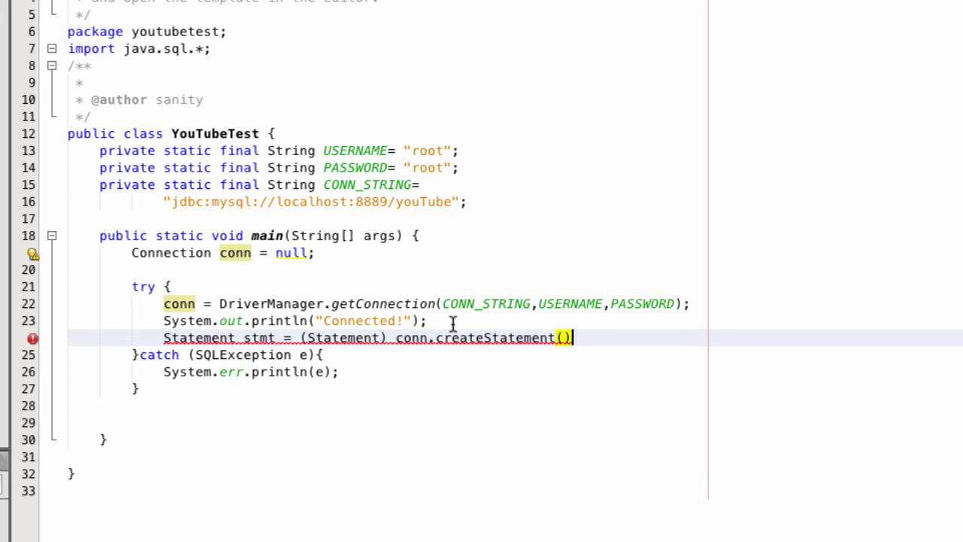
{"action": "type", "text": ";"}
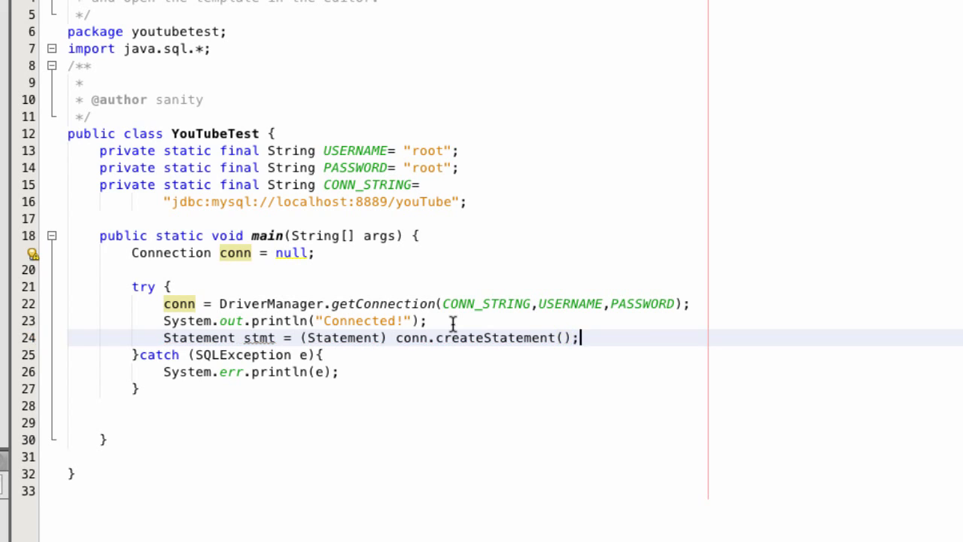
Declare String Fname = "Jame" and String Lname = "Brown".
{"action": "type", "text": "String Fname"}
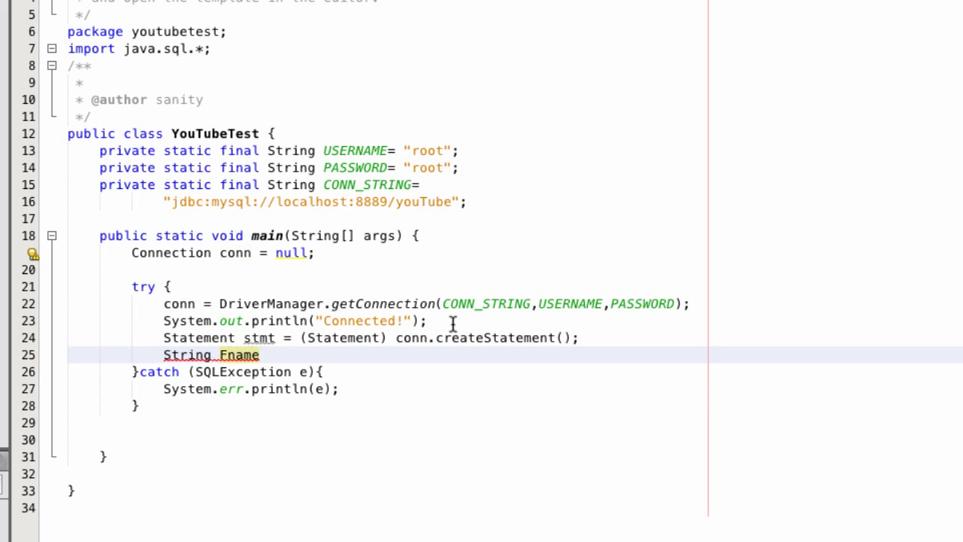
{"action": "type", "text": "="}
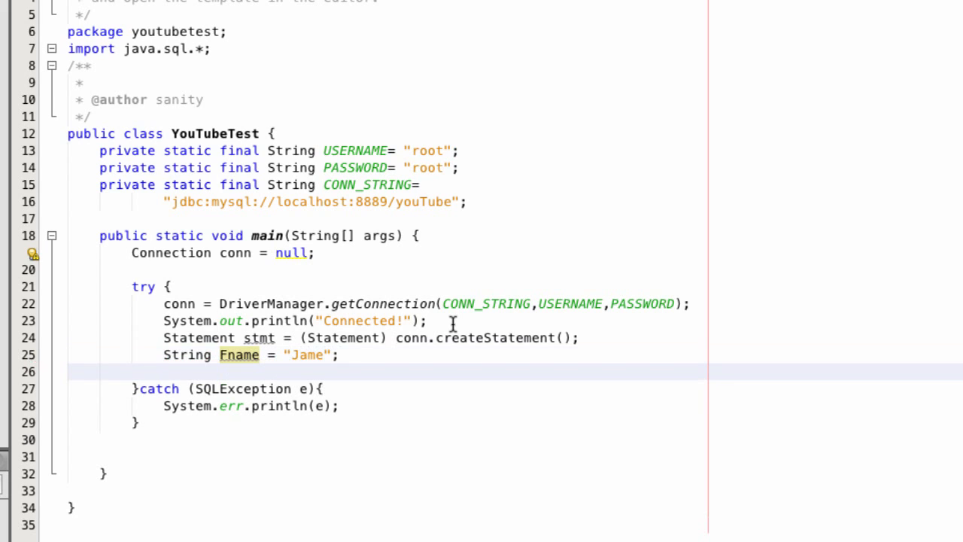
{"action": "type", "text": "String"}
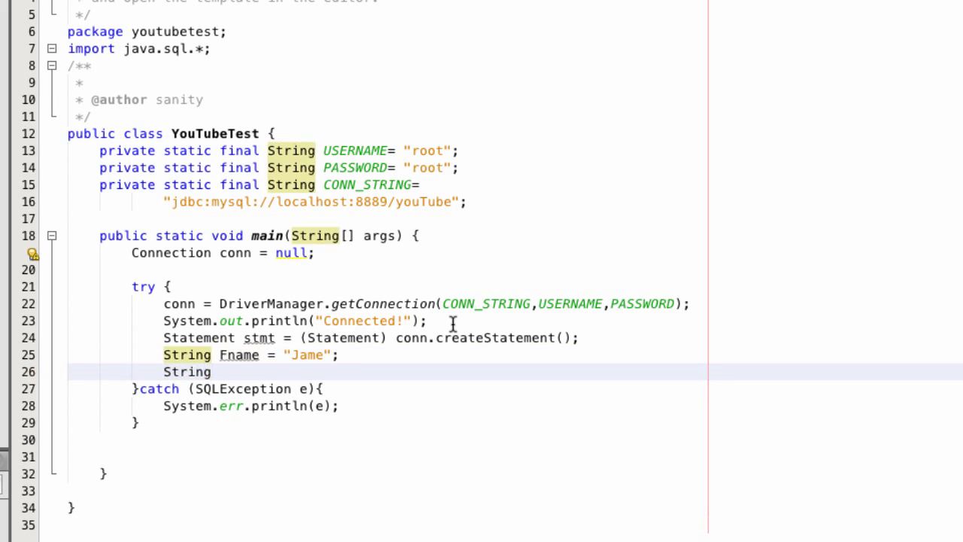
{"action": "type", "text": "Lname ="}
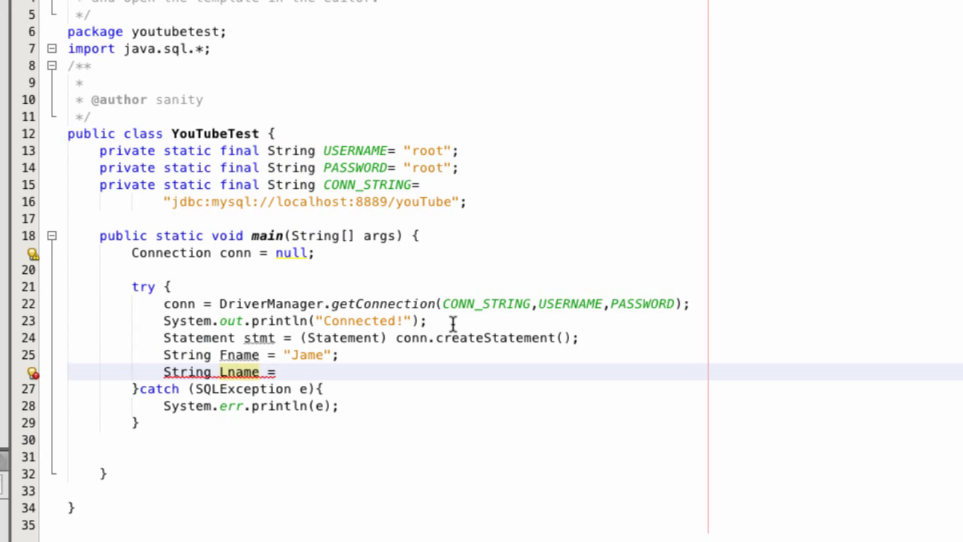
{"action": "type", "text": "\"Brown\";"}
{"action": "type", "text": "String"}
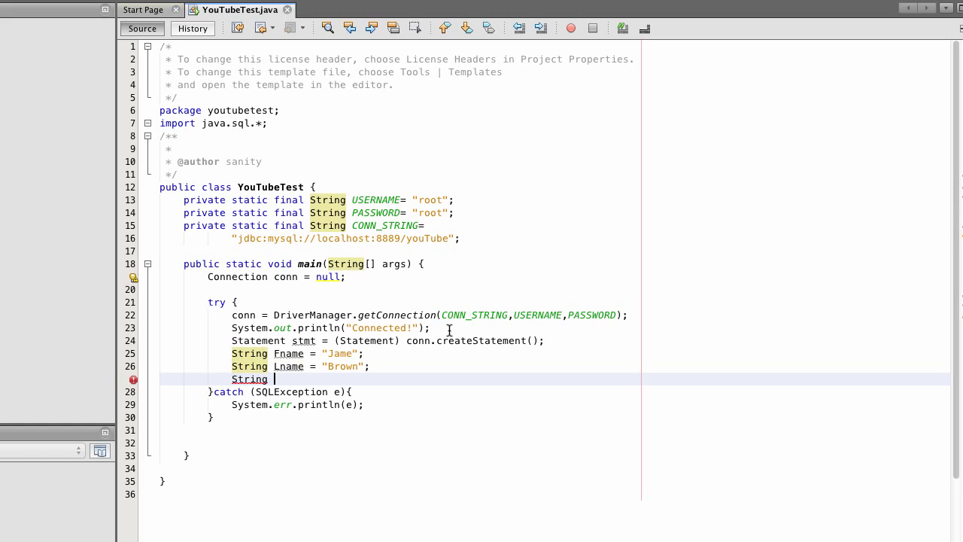
Begin String insert = "INSERT INTO 'youTube'.'user'('Fname','Lname')".
{"action": "type", "text": "insert"}
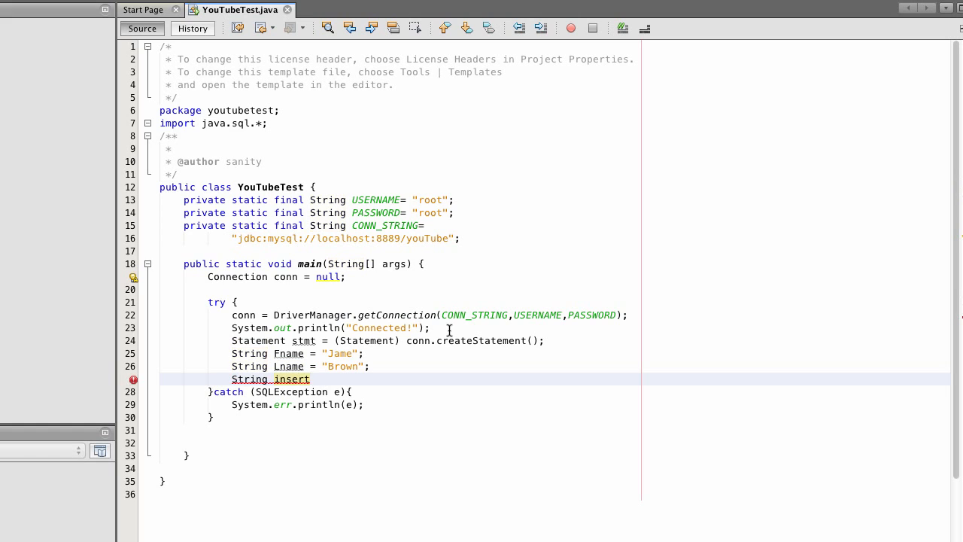
{"action": "type", "text": "= \"\""}
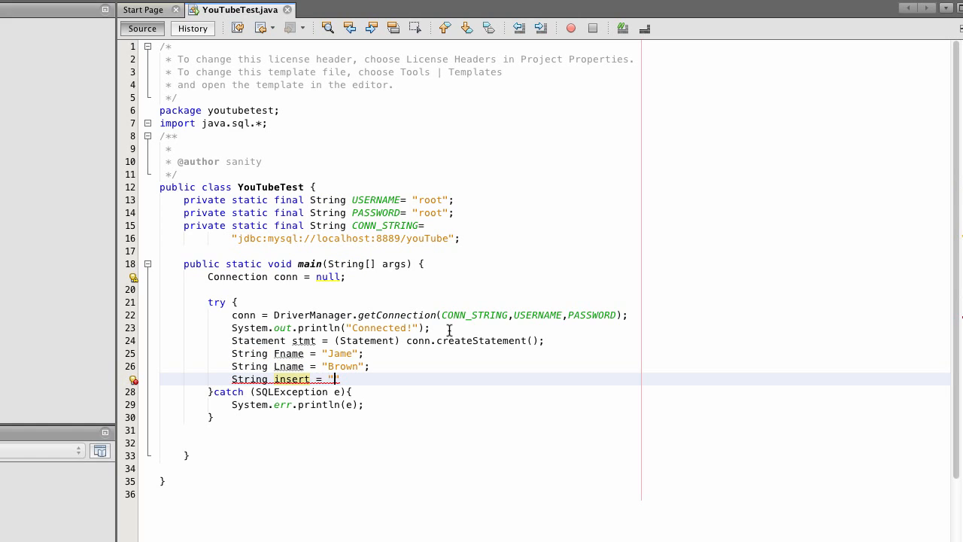
{"action": "type", "text": "INSERT INTO"}
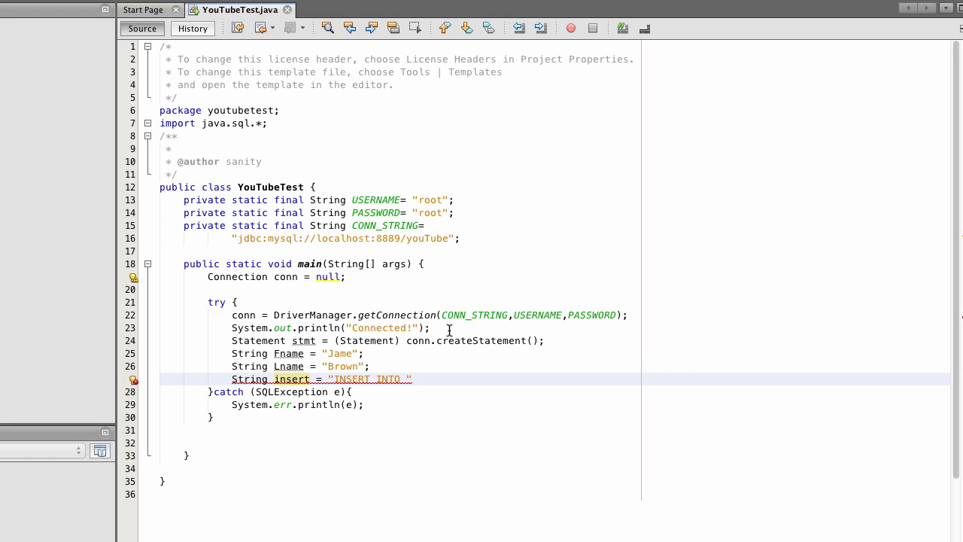
{"action": "type", "text": "'YOU"}
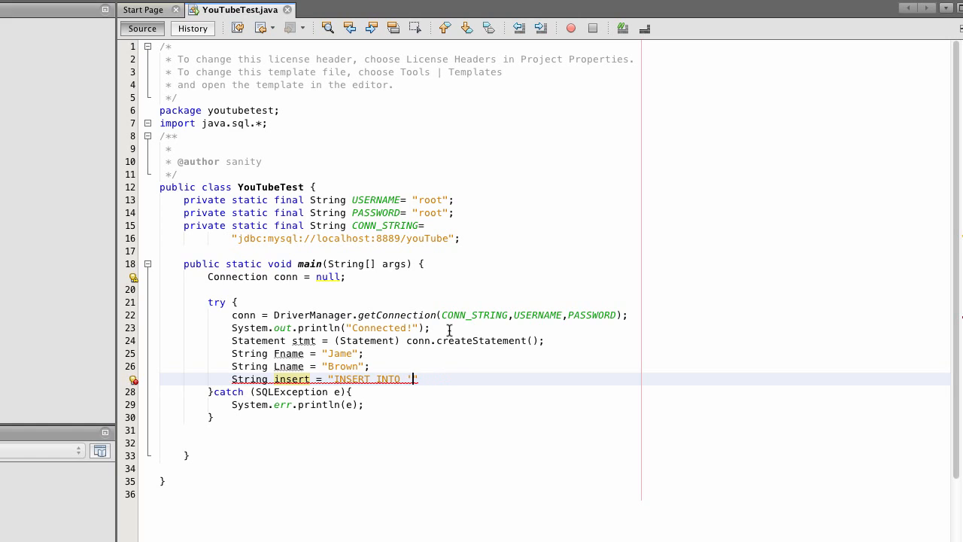
{"action": "type", "text": "youTube"}
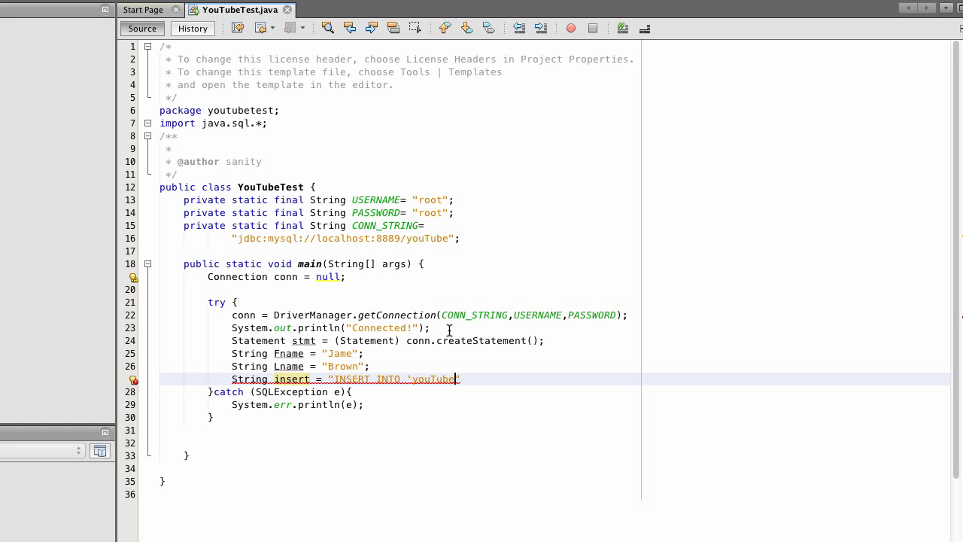
{"action": "type", "text": "'.'u"}
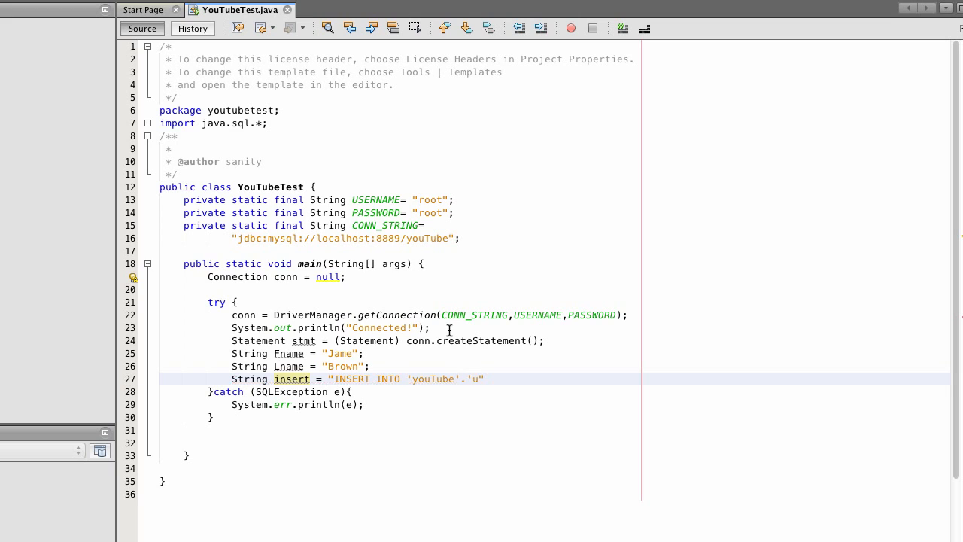
{"action": "type", "text": "ser'"}
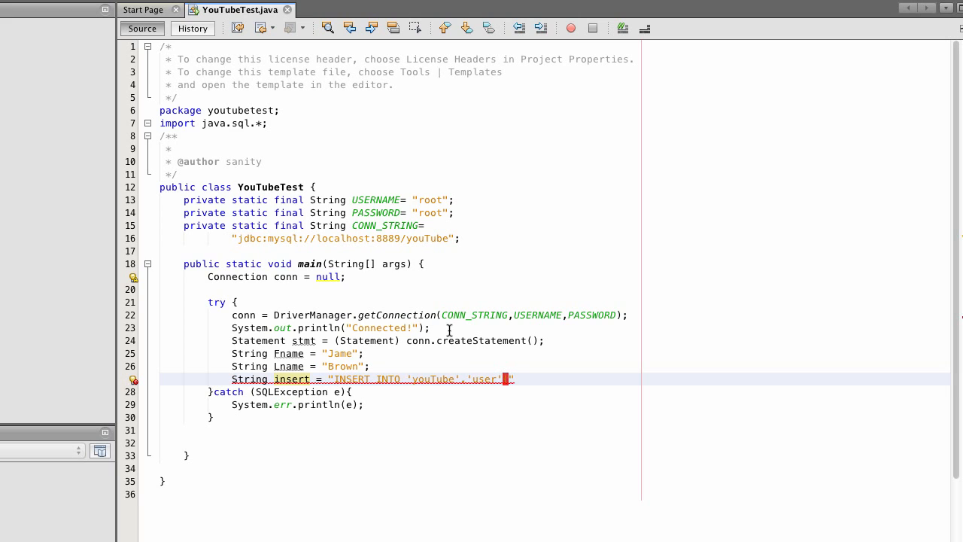
{"action": "type", "text": "('Fname\""}
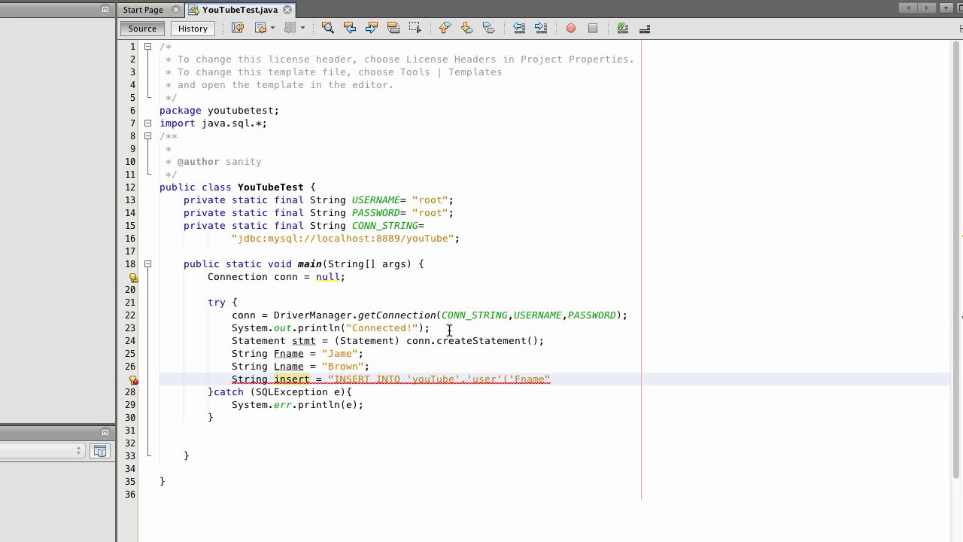
{"action": "type", "text": "\""}
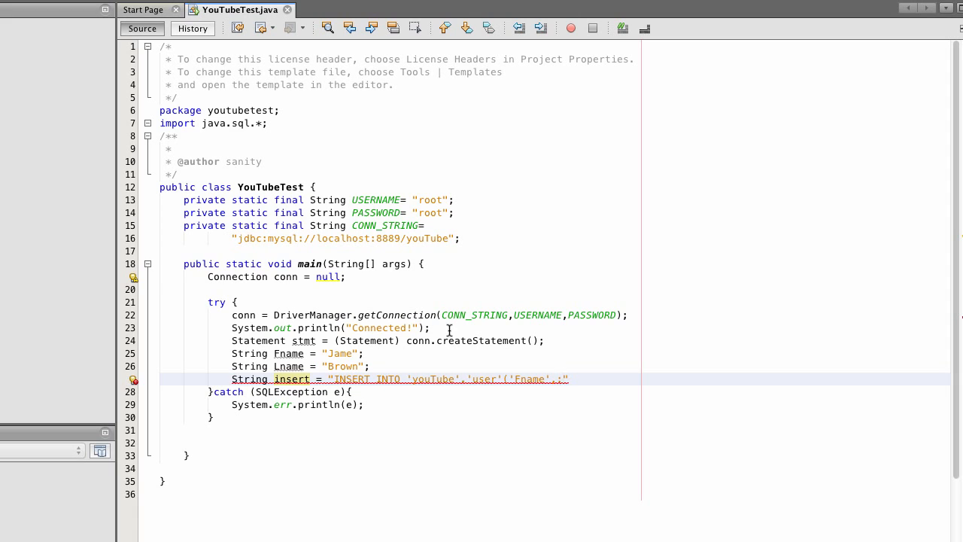
{"action": "type", "text": "'Lname"}
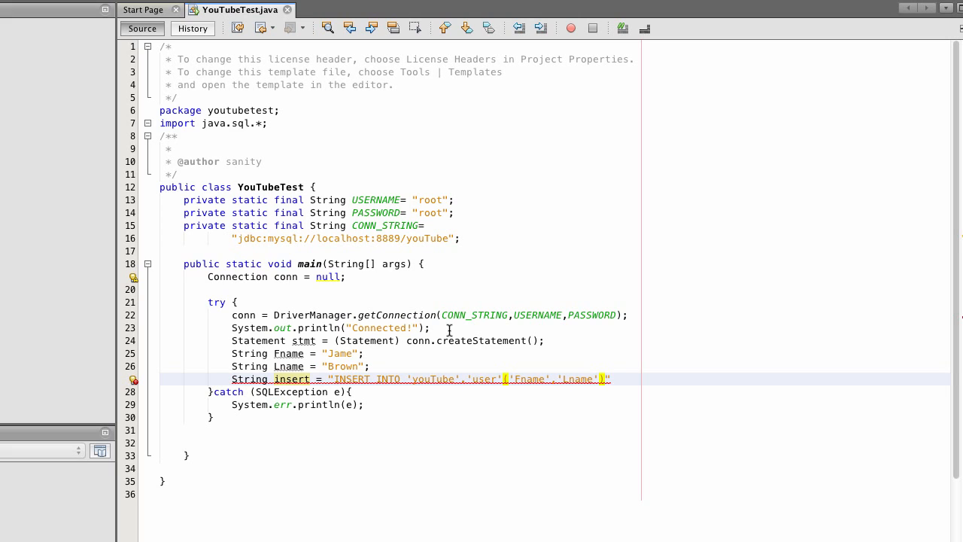
Finish the insert string with VALUES concatenating Fname and Lname, ending the statement.
{"action": "type", "text": "VAL"}
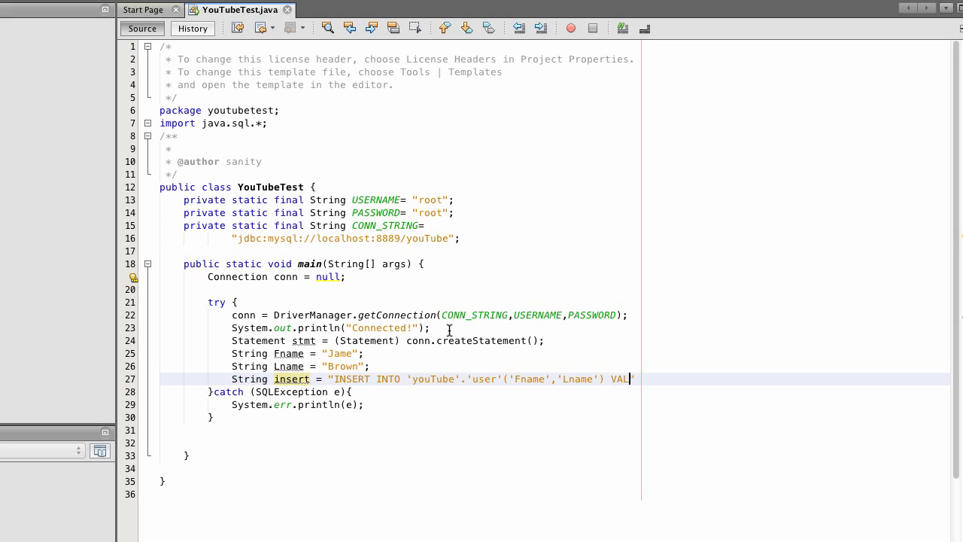
{"action": "type", "text": "UES \""}
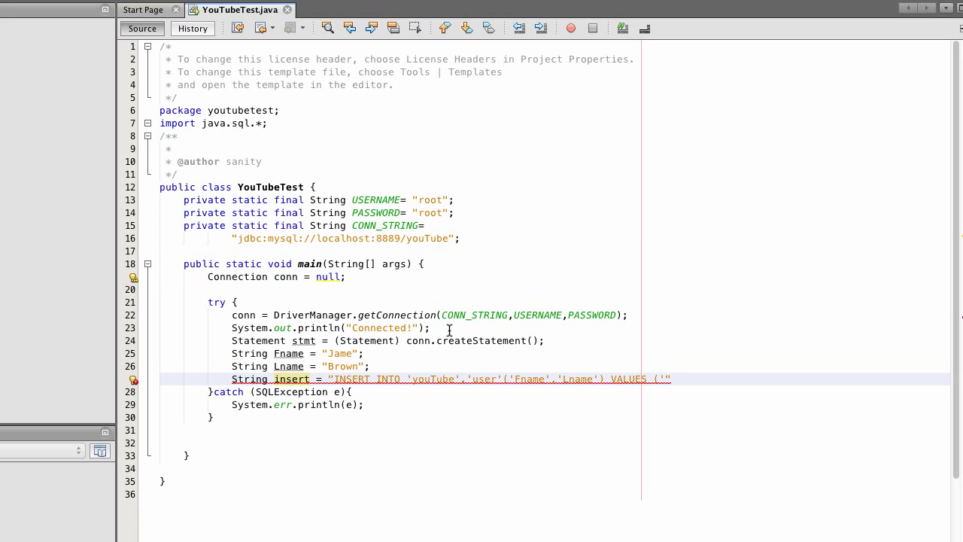
{"action": "type", "text": "+F"}
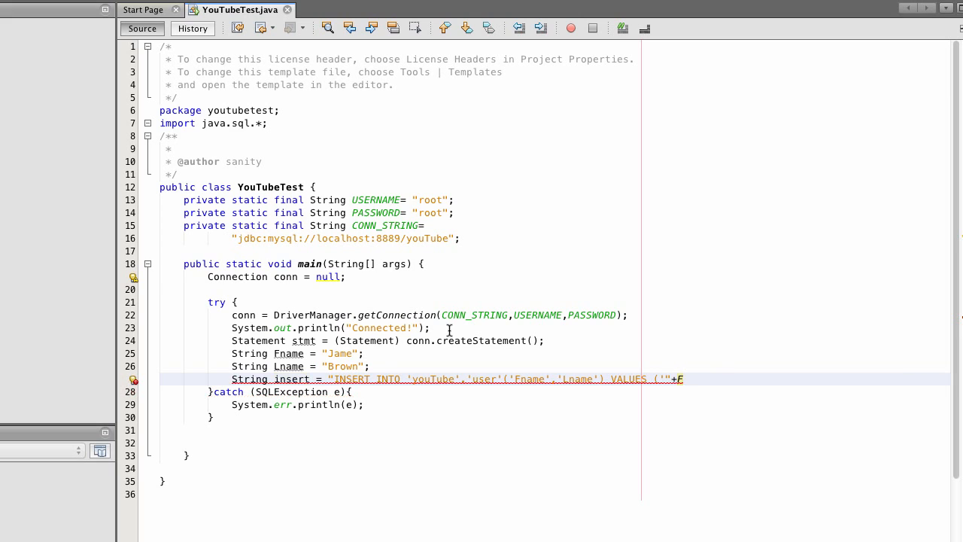
{"action": "type", "text": "name+\"','\"+L"}
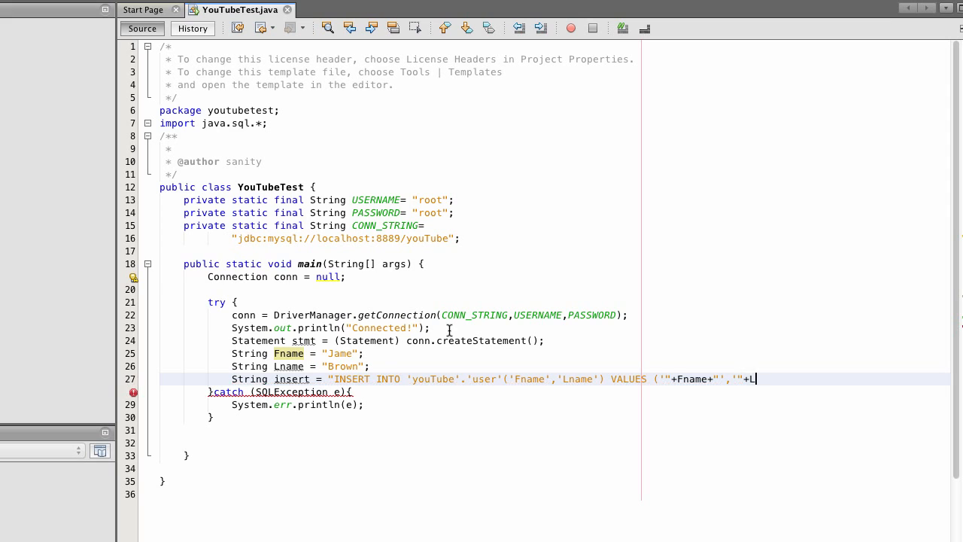
{"action": "type", "text": "name+"}
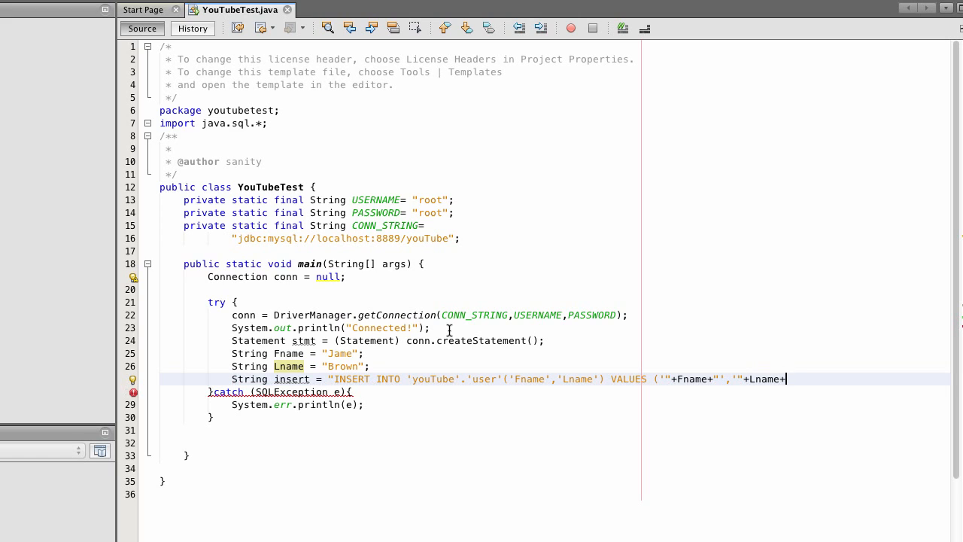
{"action": "type", "text": "'\");"}
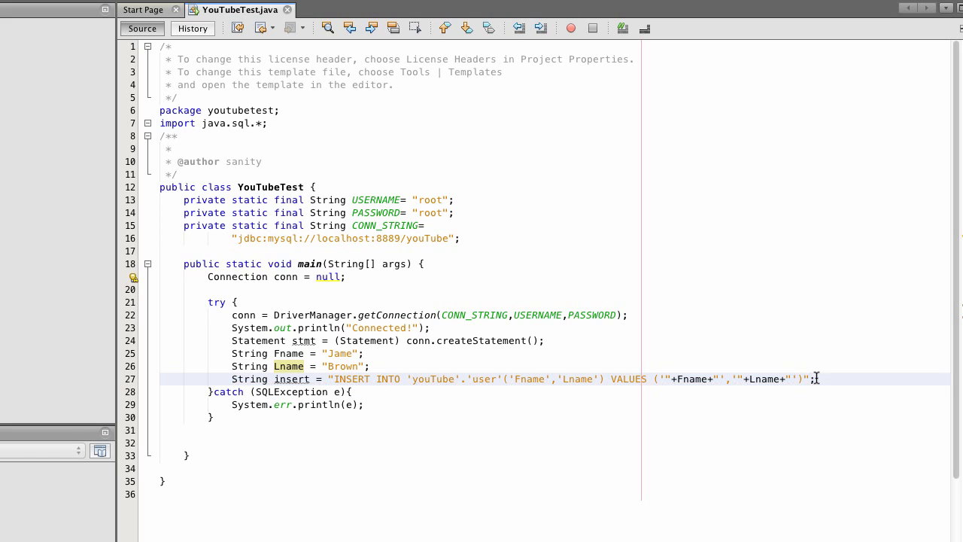
{"action": "key", "text": "Enter"}
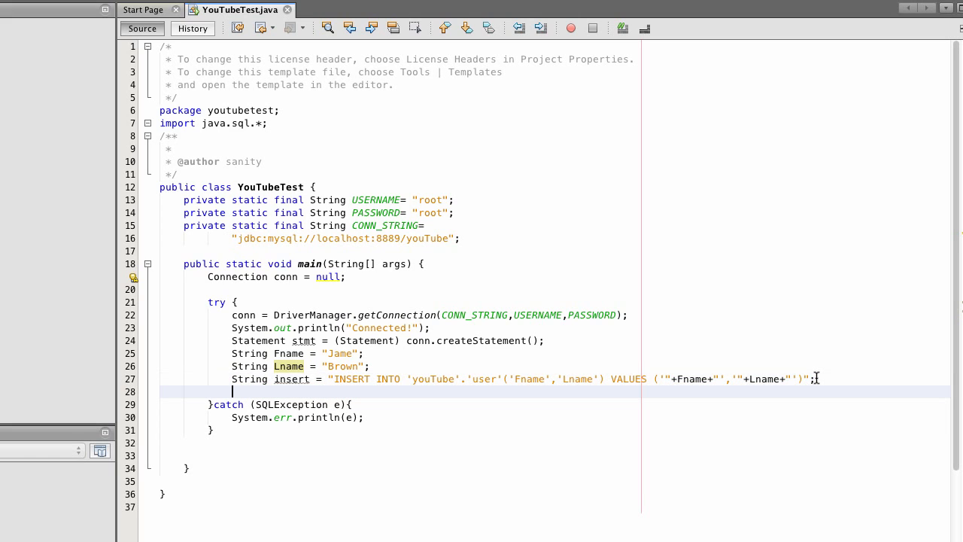
Write stmt.executeUpdate(insert); correcting the method-name typo.
{"action": "type", "text": "stmt.excute"}
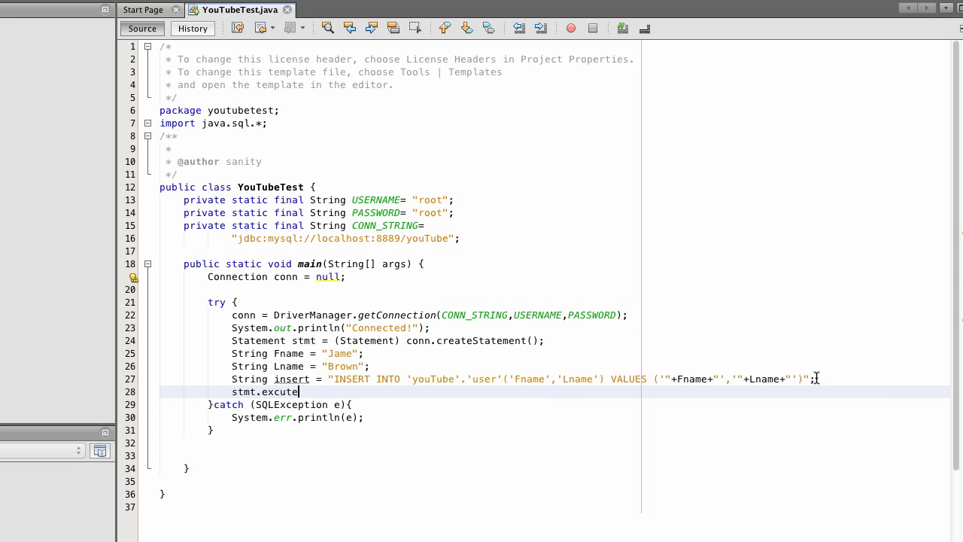
{"action": "key", "text": "BackSpace"}
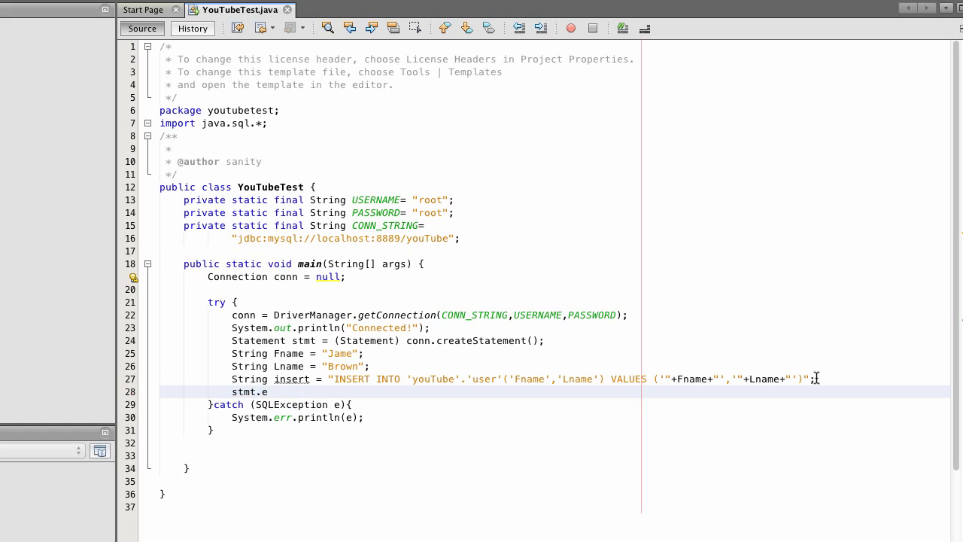
{"action": "type", "text": "xecuteU"}
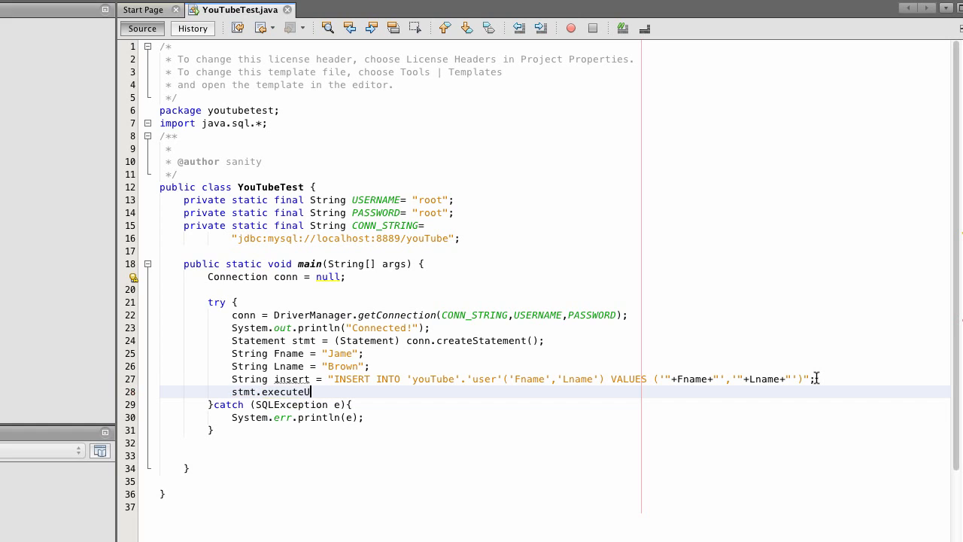
{"action": "type", "text": "pdate()"}
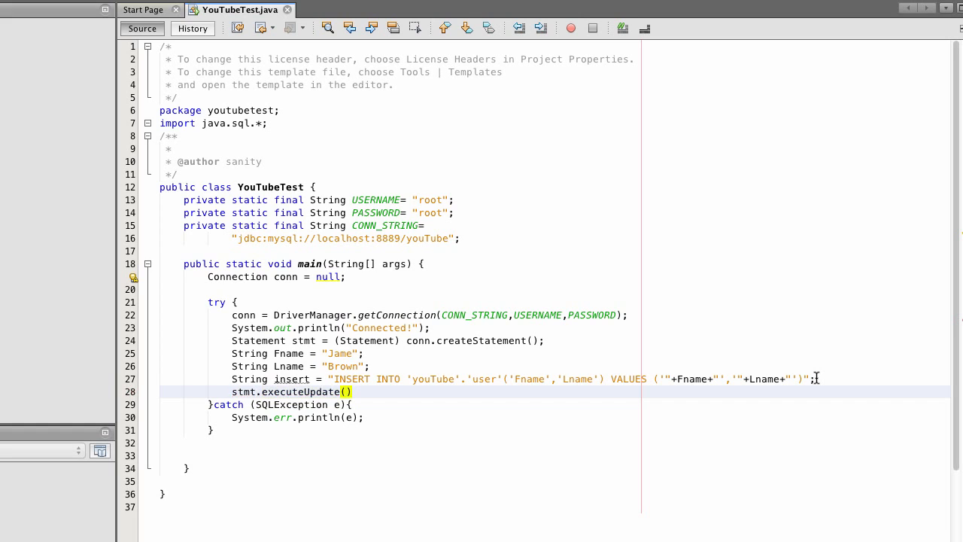
{"action": "type", "text": "insert"}
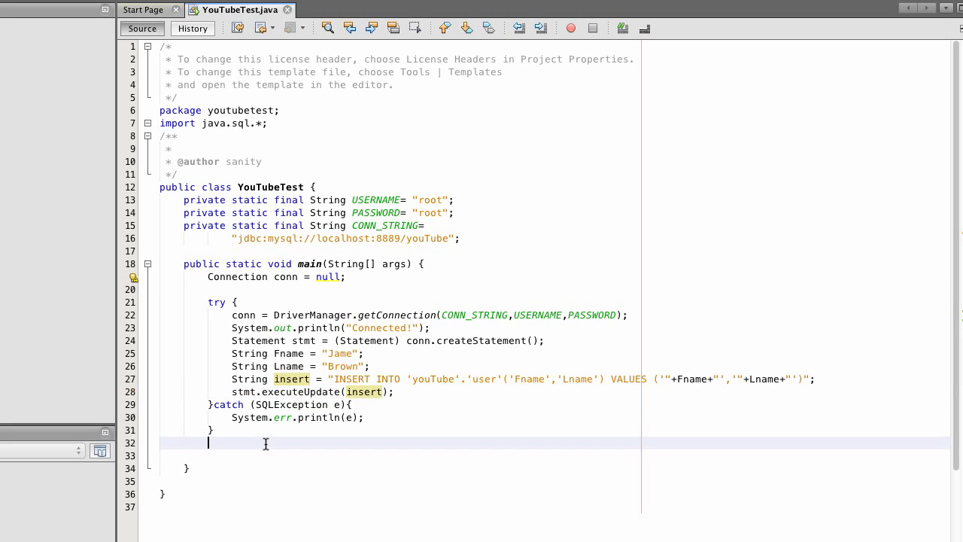
{"action": "mouse_move", "coordinate": [320, 315]}
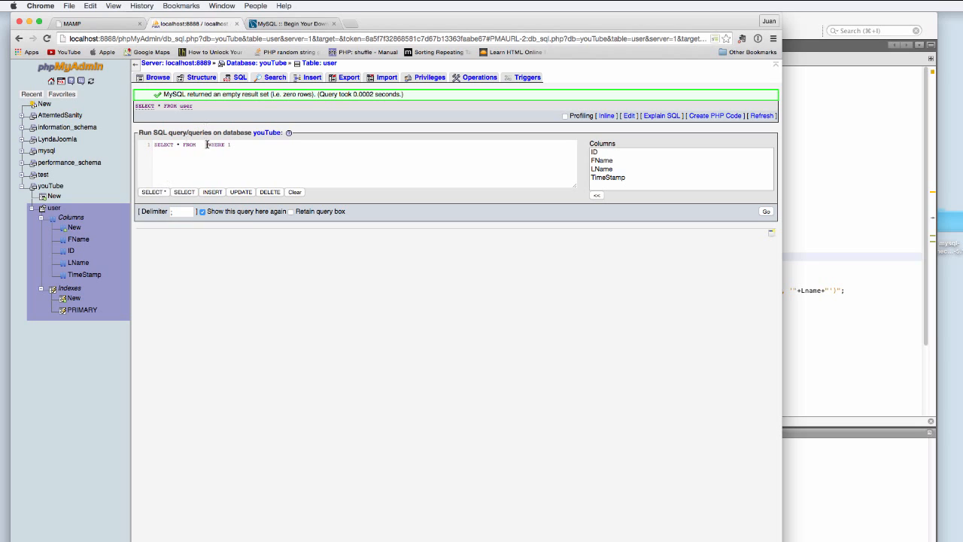
Run SELECT * FROM user to show the inserted Jame Brown row.
{"action": "double_click", "coordinate": [217, 145]}
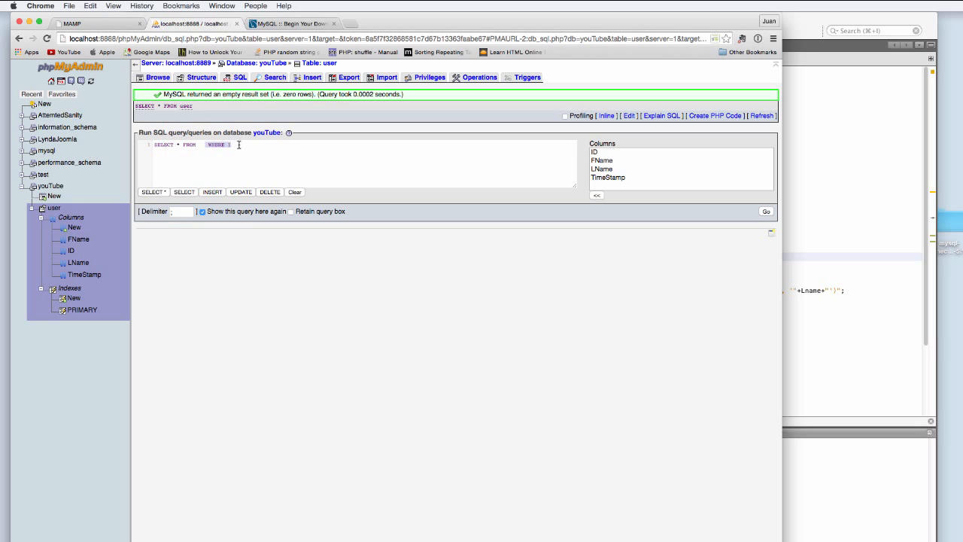
{"action": "type", "text": "user"}
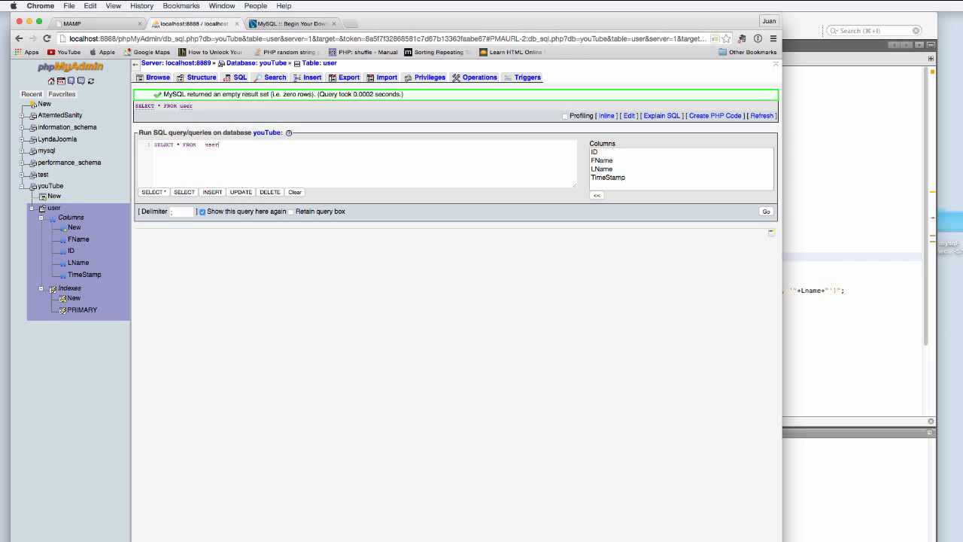
{"action": "mouse_move", "coordinate": [755, 210]}
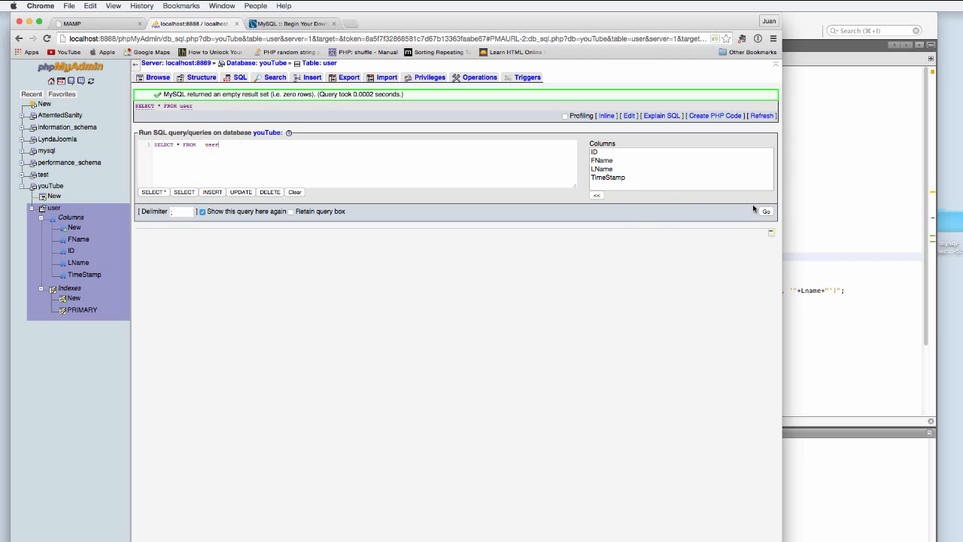
{"action": "left_click", "coordinate": [764, 211]}
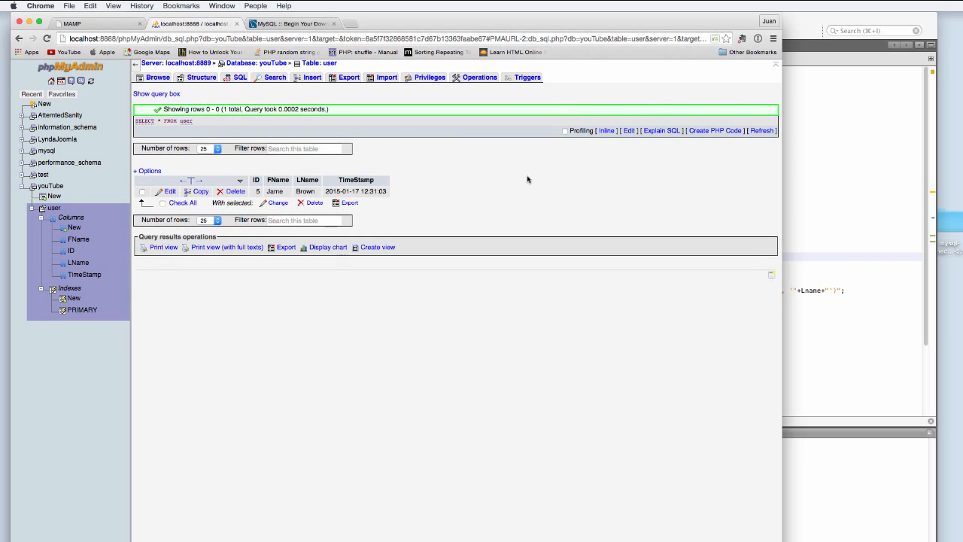